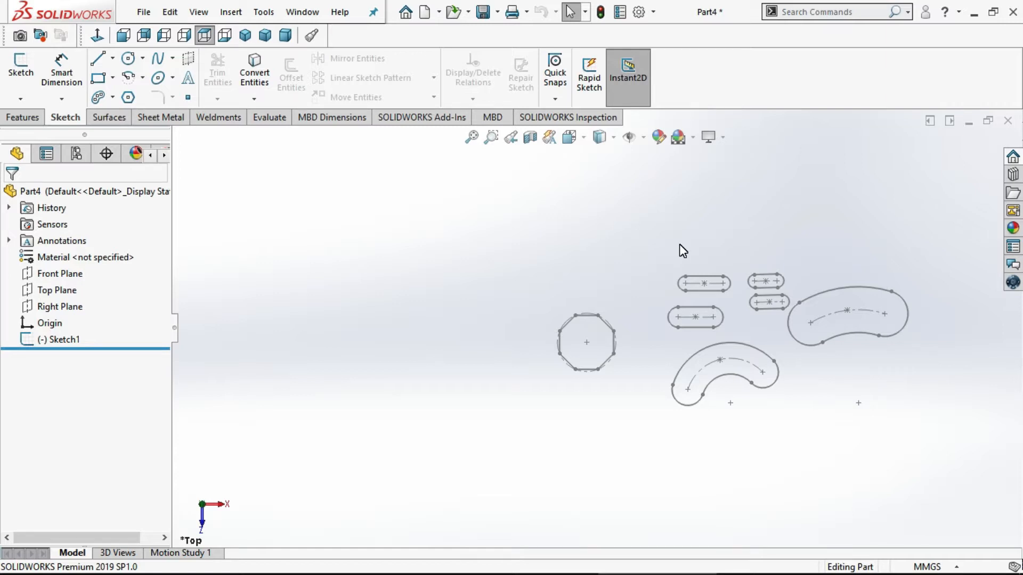
pyautogui.moveTo(299, 281)
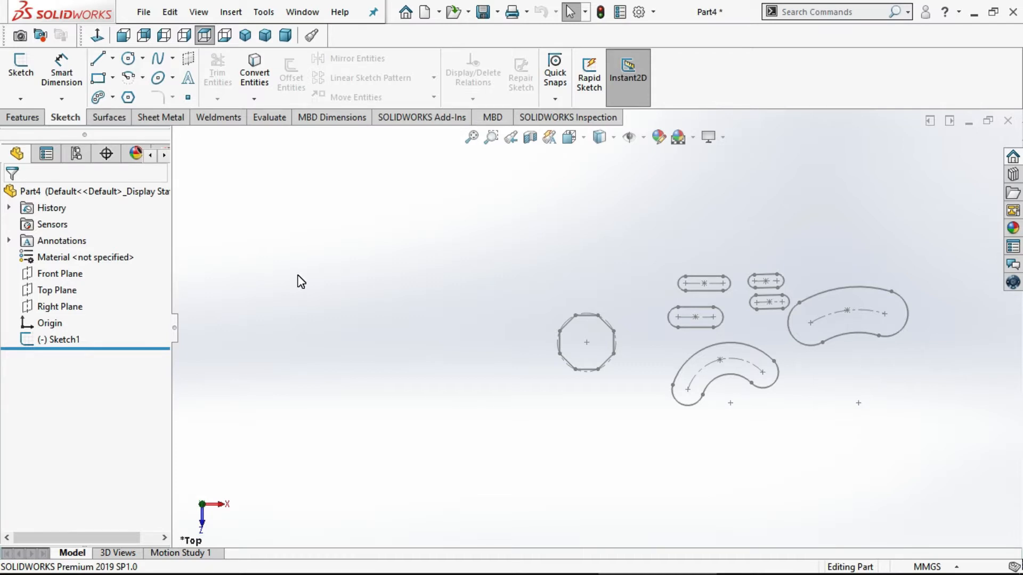
pyautogui.moveTo(906, 203)
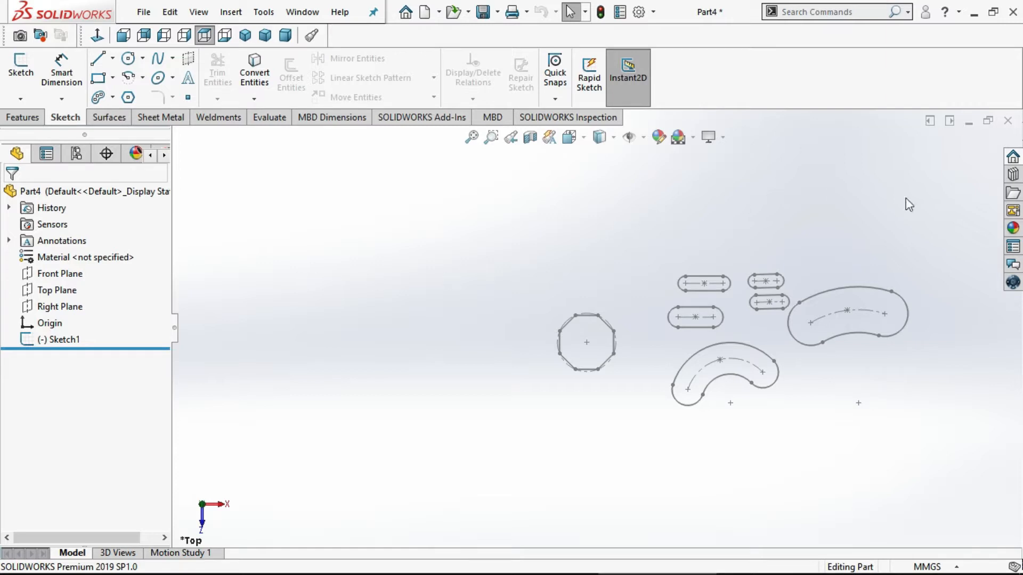
# Create a new part (Part5) and open Sketch1 on the Top Plane
pyautogui.click(143, 11)
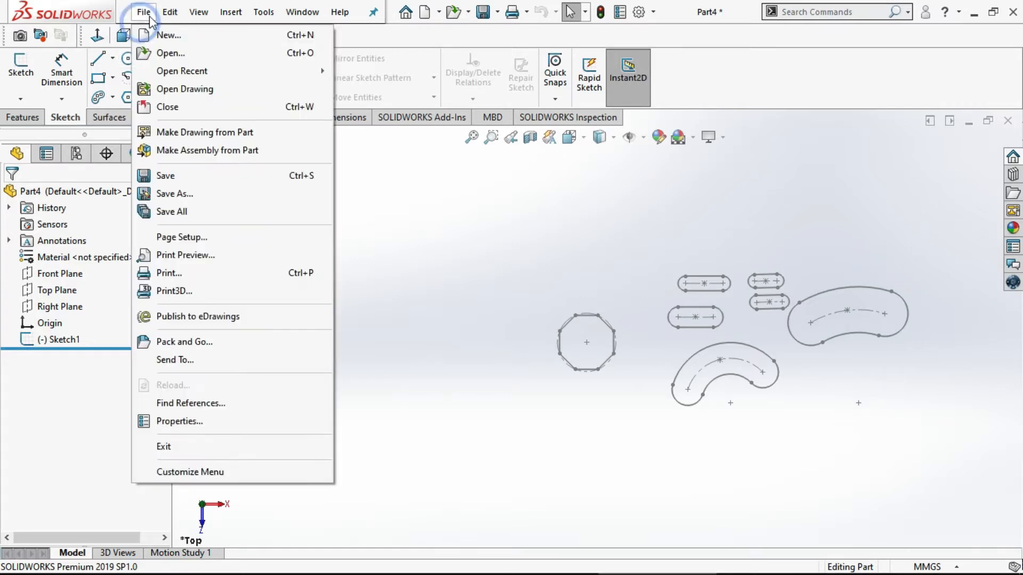
pyautogui.click(168, 35)
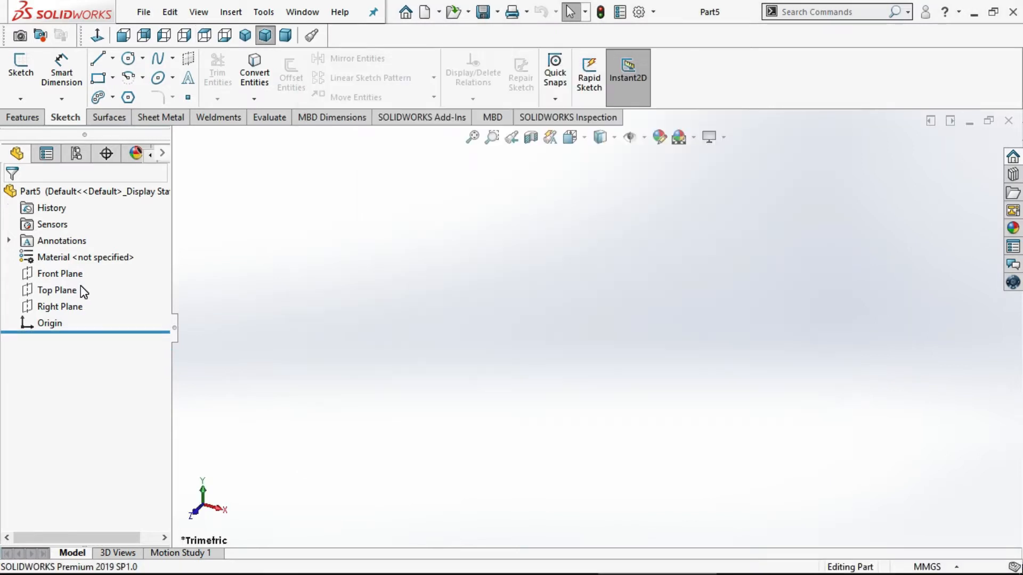
pyautogui.click(54, 289)
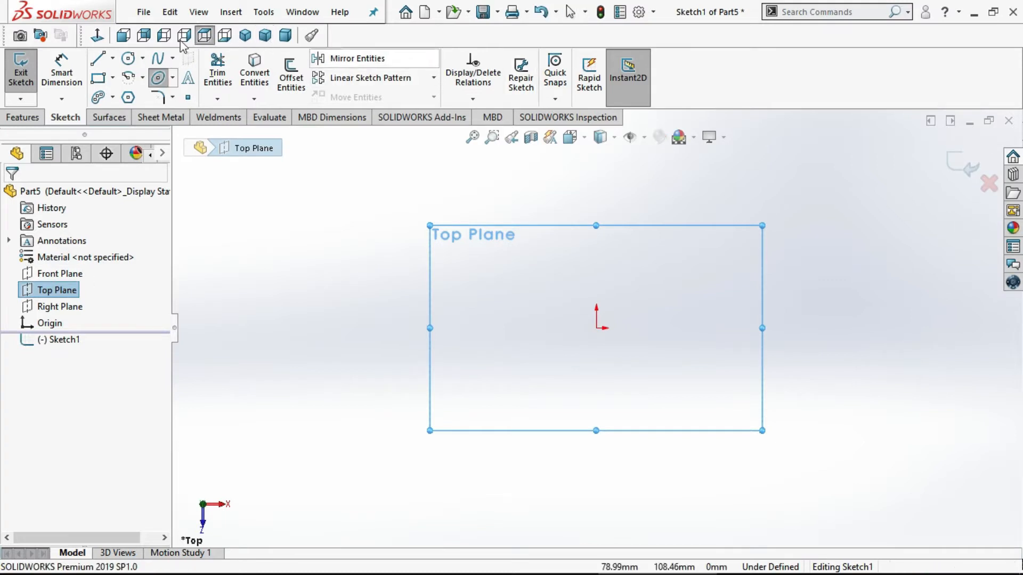
# Expand the Ellipse dropdown to list Ellipse, Partial Ellipse, Parabola and Conic
pyautogui.click(170, 76)
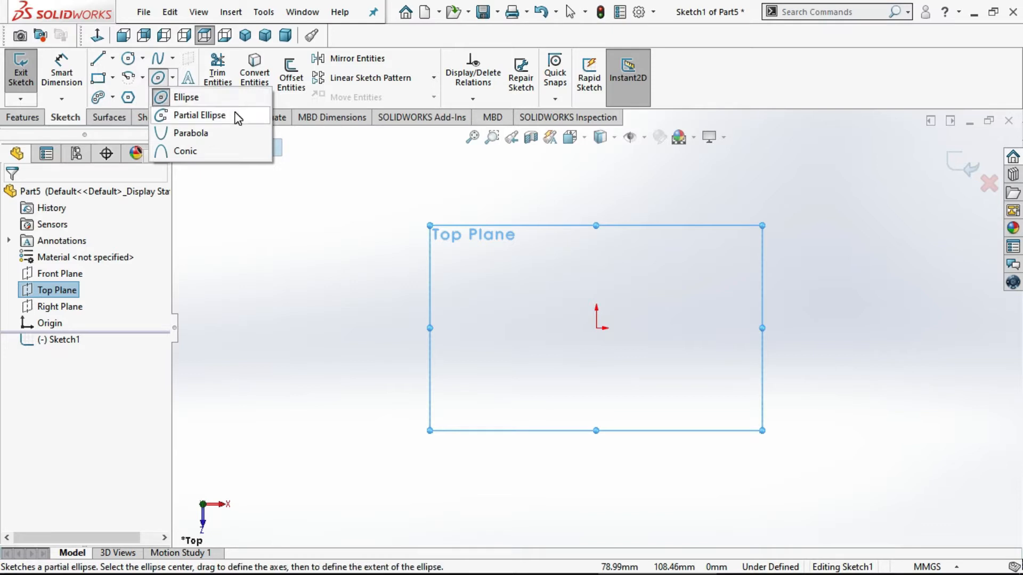
pyautogui.moveTo(228, 123)
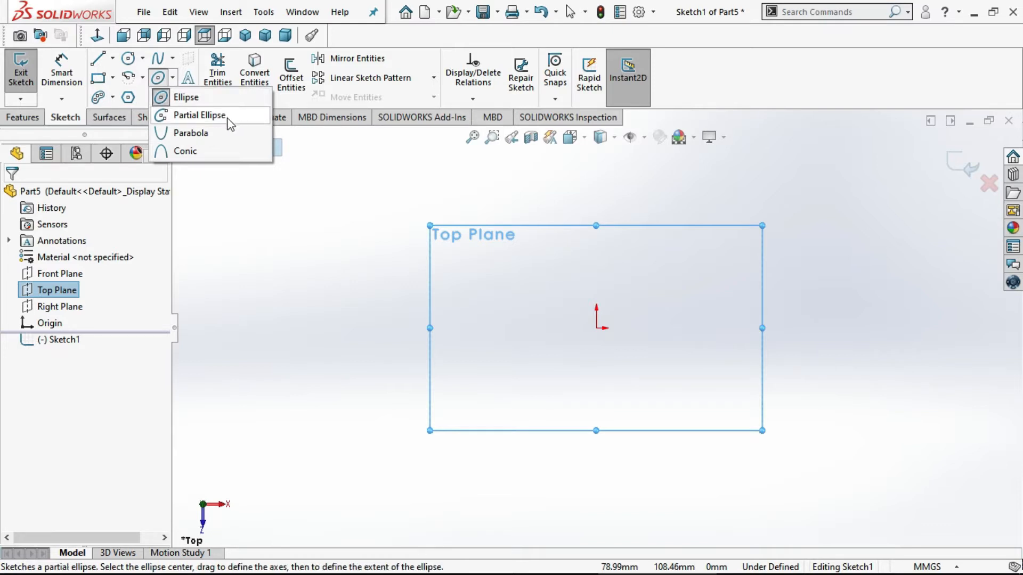
pyautogui.moveTo(212, 152)
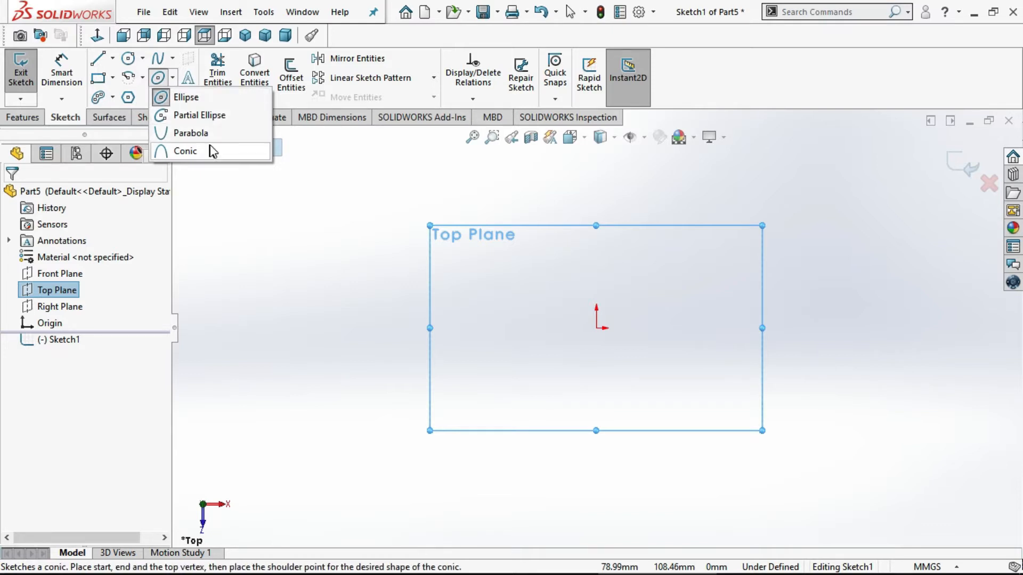
pyautogui.moveTo(189, 133)
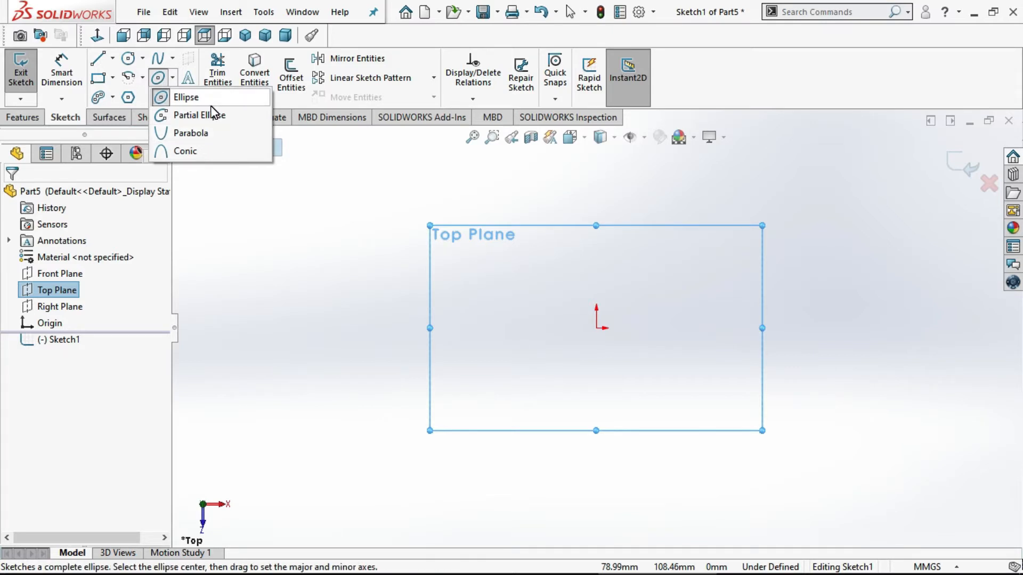
# Sketch an origin-centred ellipse with radii of roughly 67.87 and 28.42
pyautogui.click(185, 97)
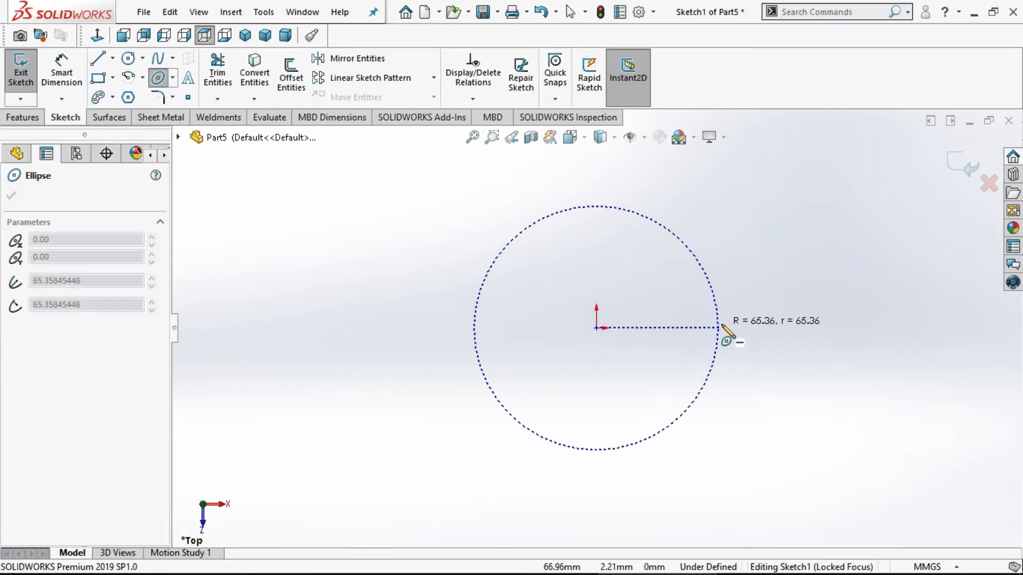
pyautogui.moveTo(723, 329); pyautogui.dragTo(727, 327)
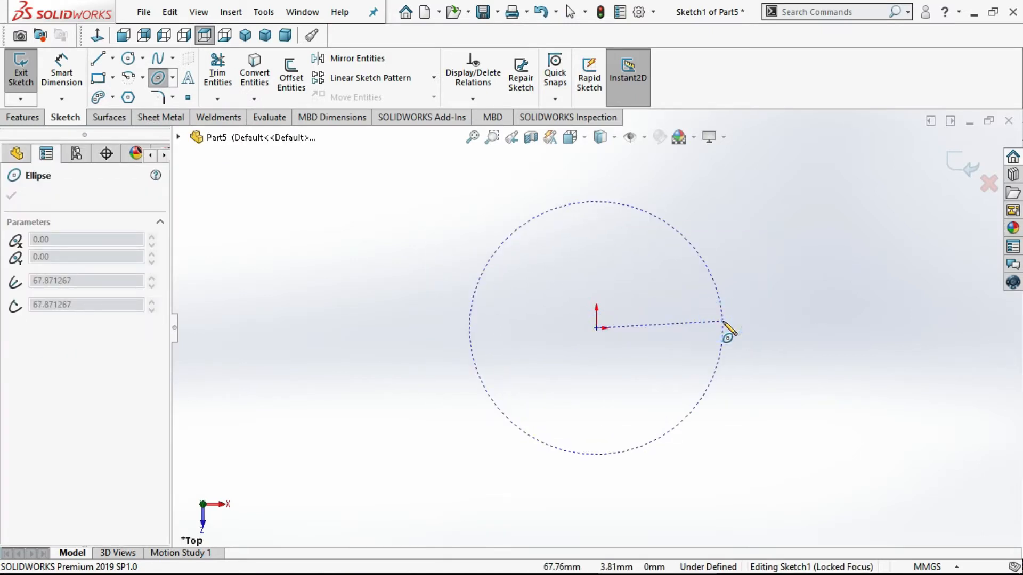
pyautogui.moveTo(721, 326); pyautogui.dragTo(727, 255)
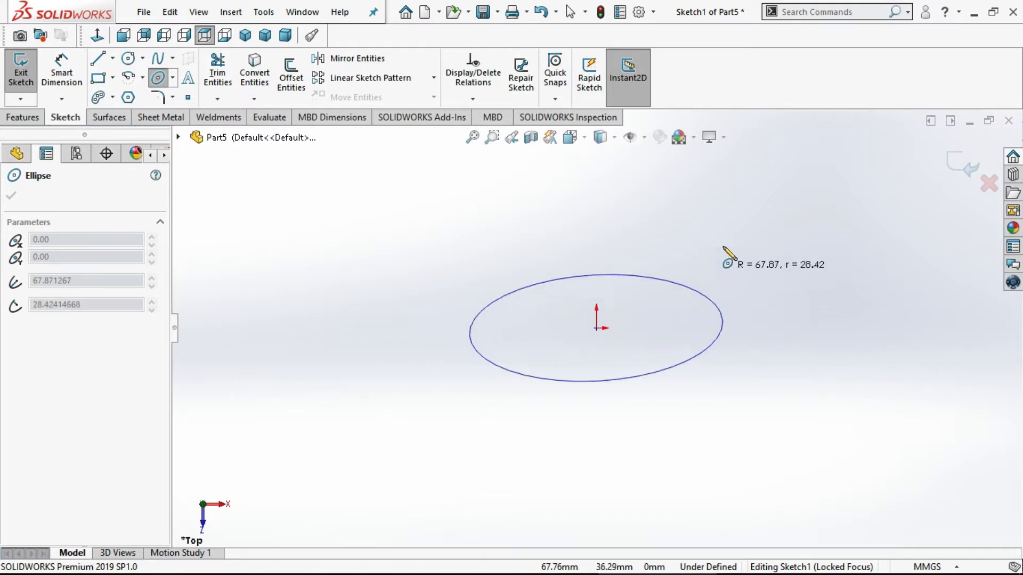
pyautogui.moveTo(727, 262); pyautogui.dragTo(706, 254)
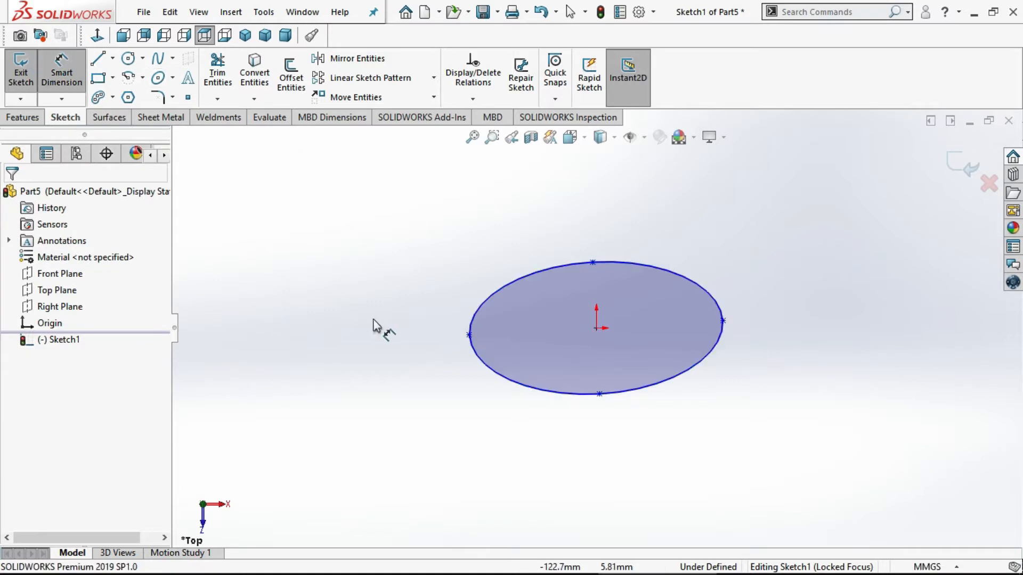
pyautogui.moveTo(467, 342)
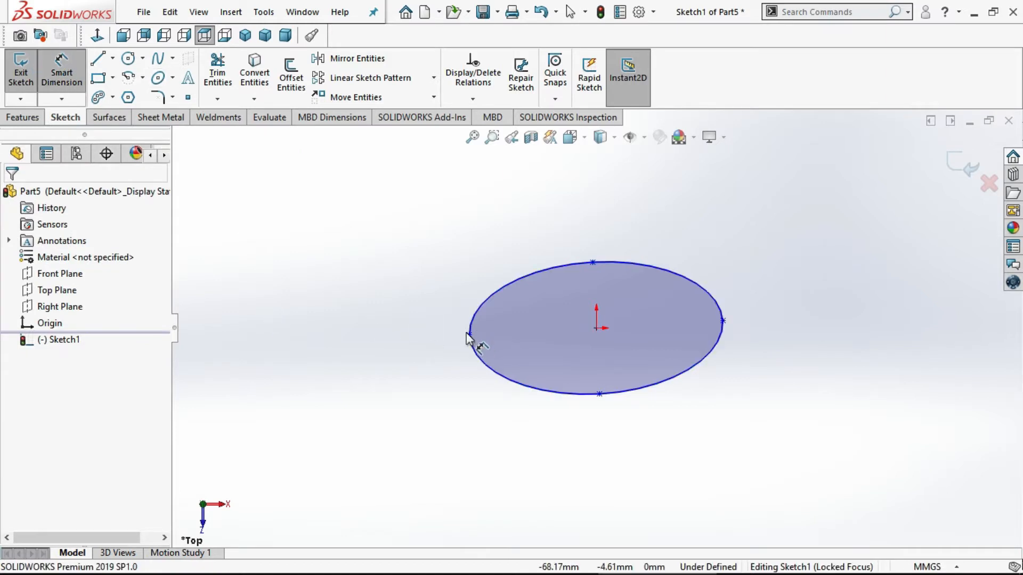
# Dimension the ellipse's horizontal radius to 50 mm
pyautogui.click(467, 349)
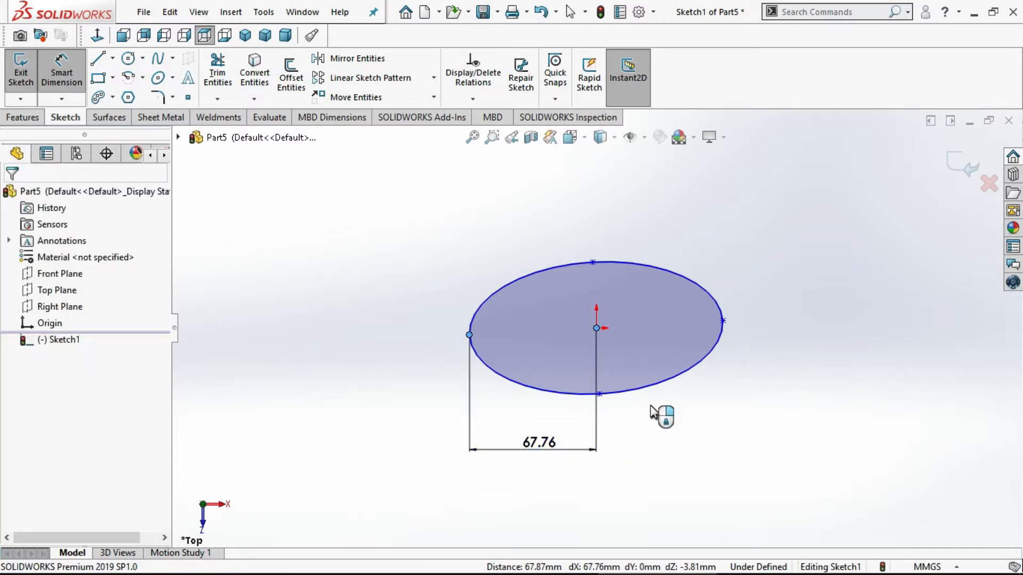
pyautogui.doubleClick(538, 442)
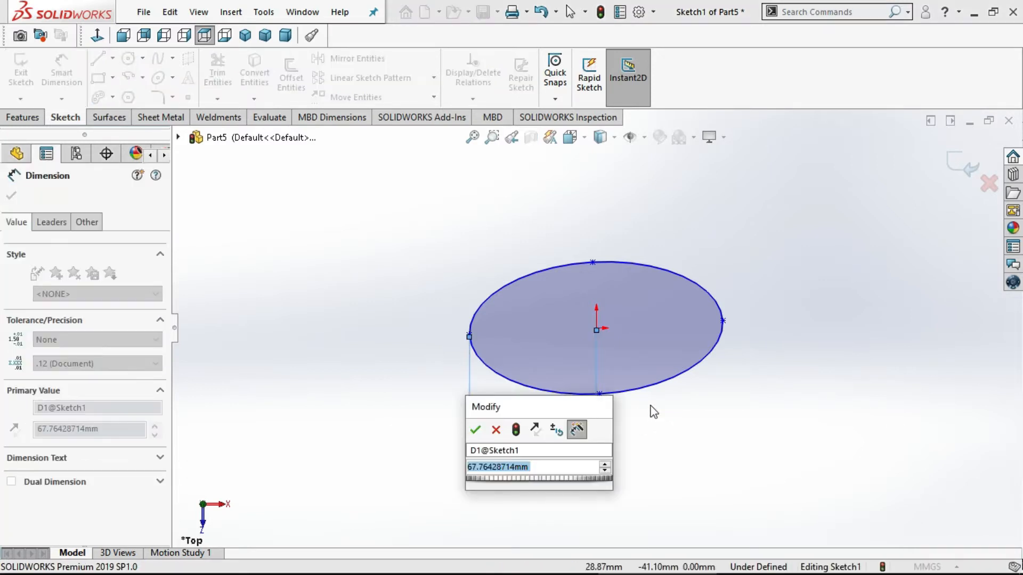
pyautogui.write('50')
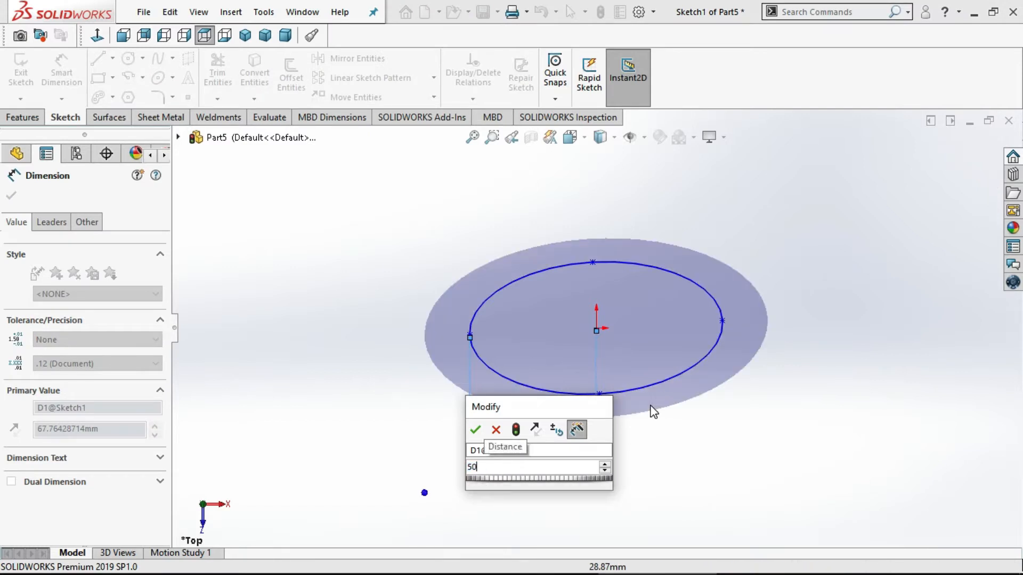
pyautogui.click(477, 430)
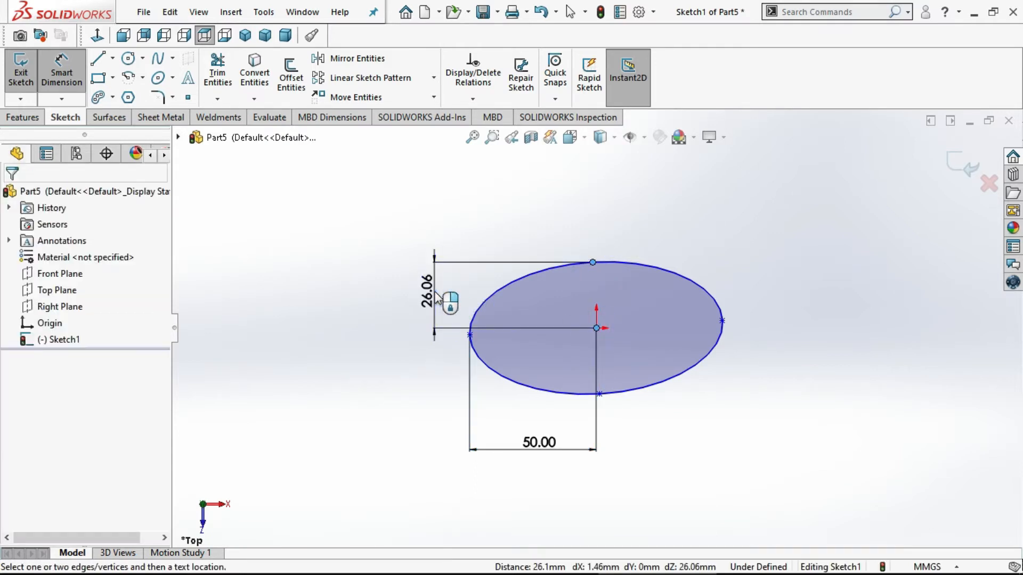
# Dimension the ellipse's vertical radius to 25 mm
pyautogui.click(430, 288)
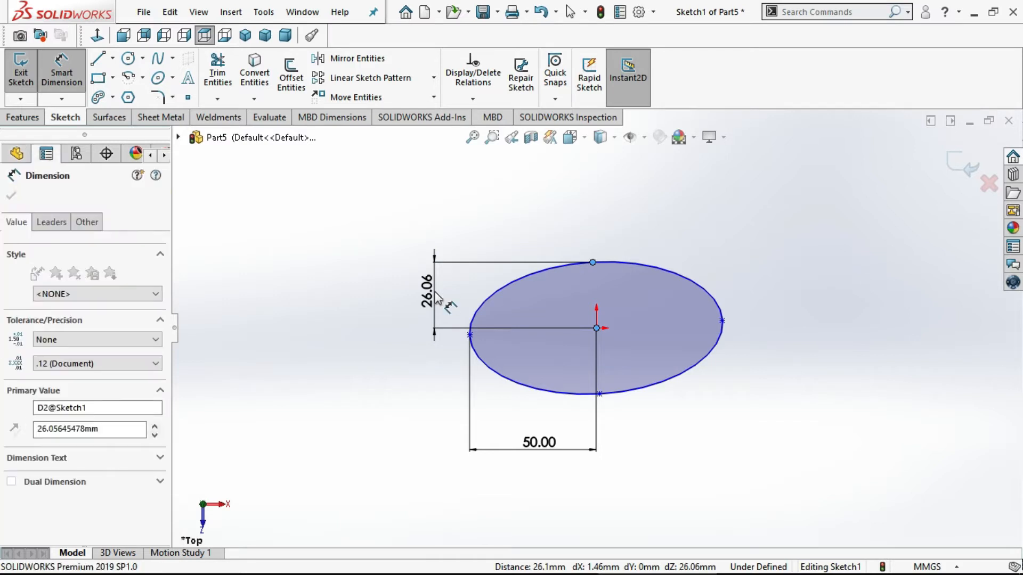
pyautogui.doubleClick(428, 302)
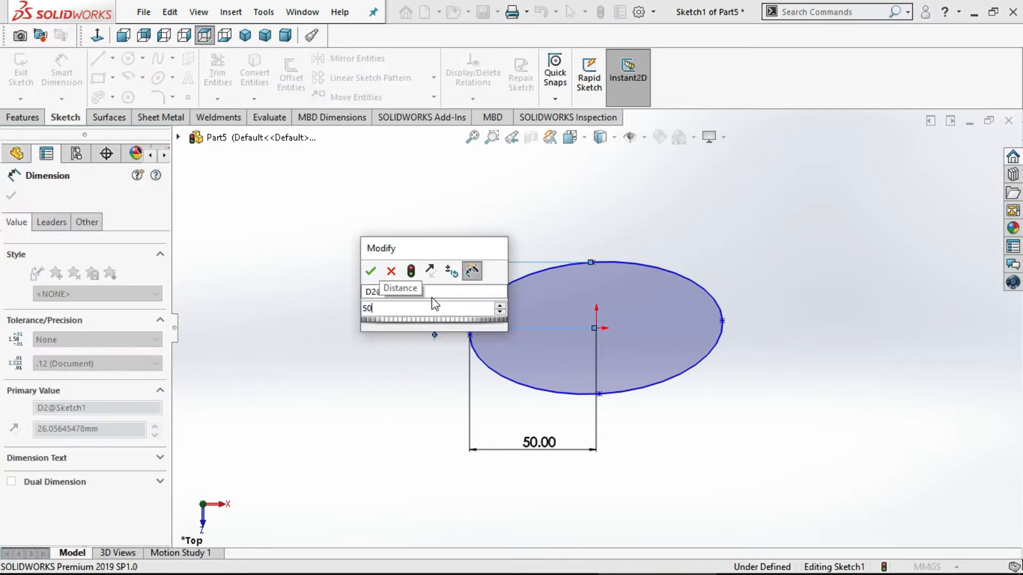
pyautogui.click(371, 271)
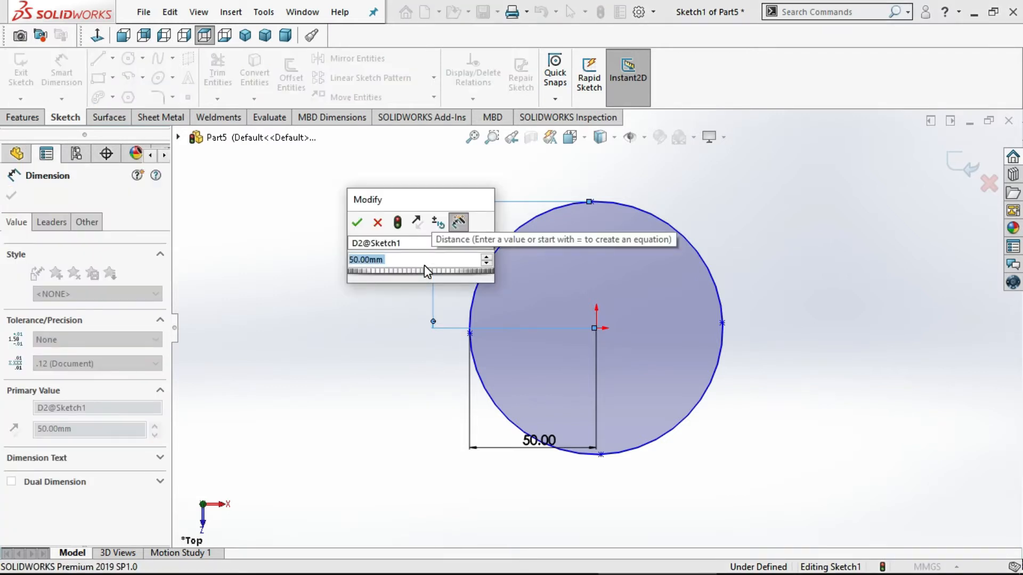
pyautogui.click(356, 223)
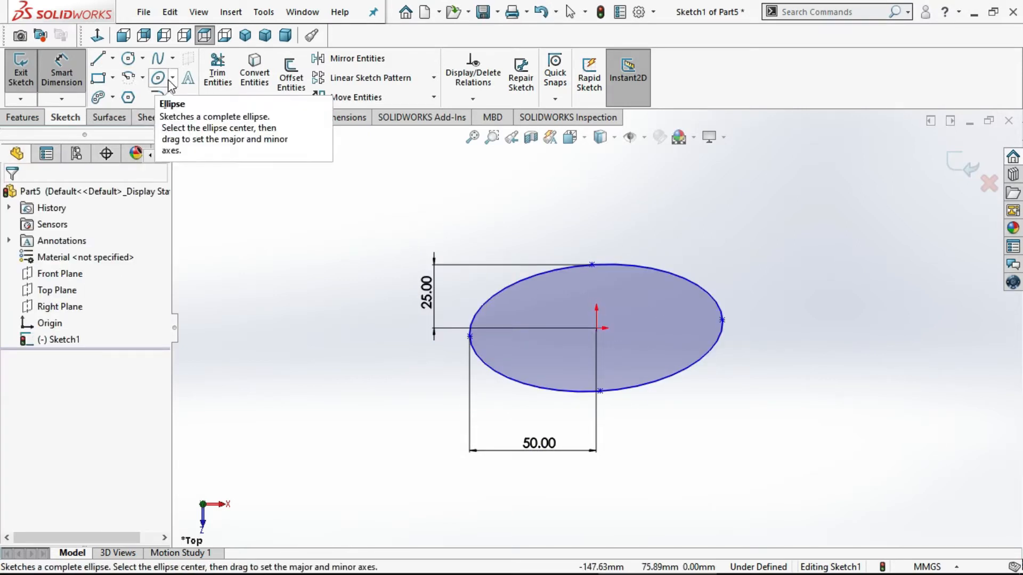
# Sketch a partial ellipse right of the first, major radius near 110, open at top
pyautogui.click(172, 78)
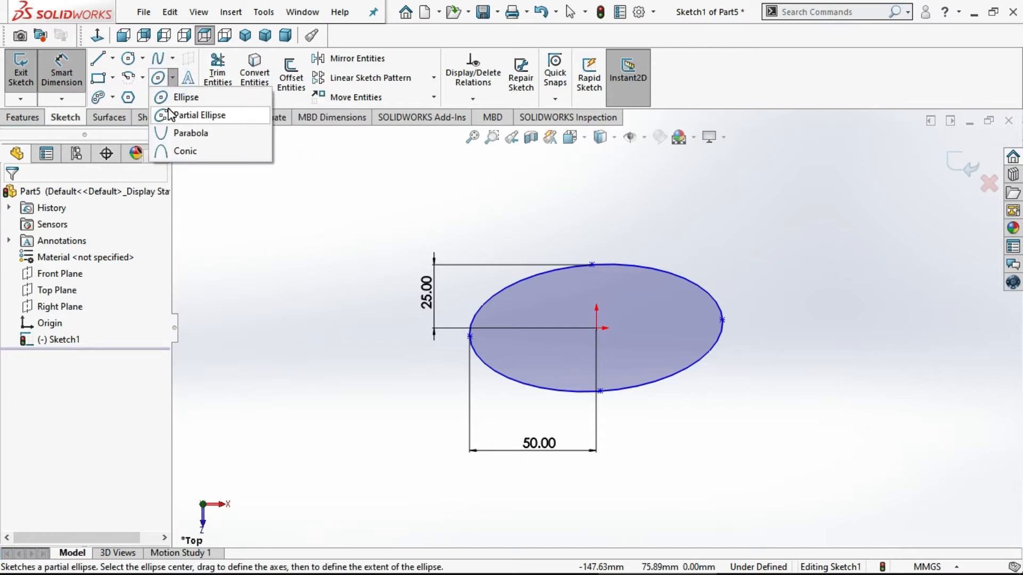
pyautogui.click(236, 117)
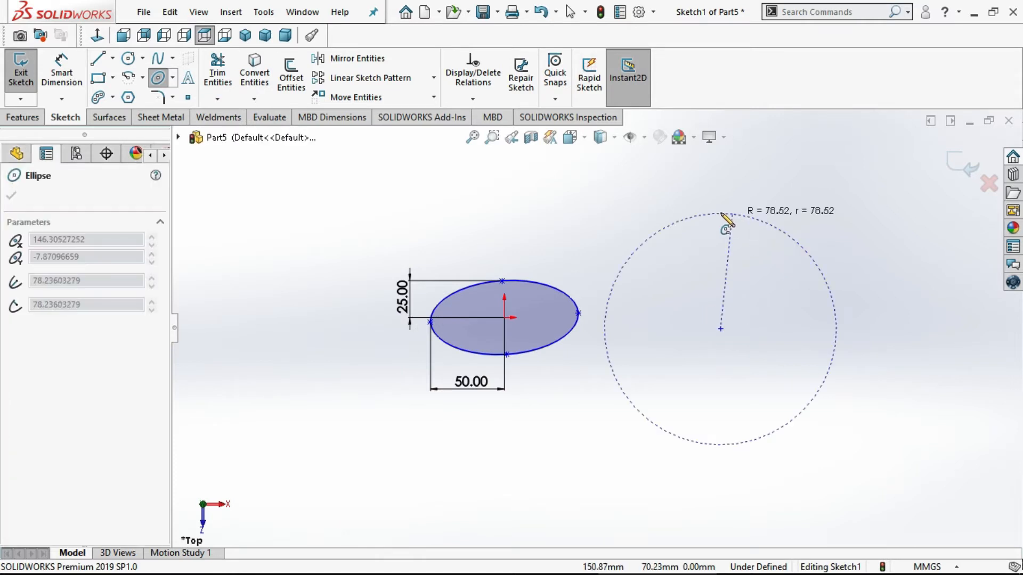
pyautogui.moveTo(720, 219); pyautogui.dragTo(880, 329)
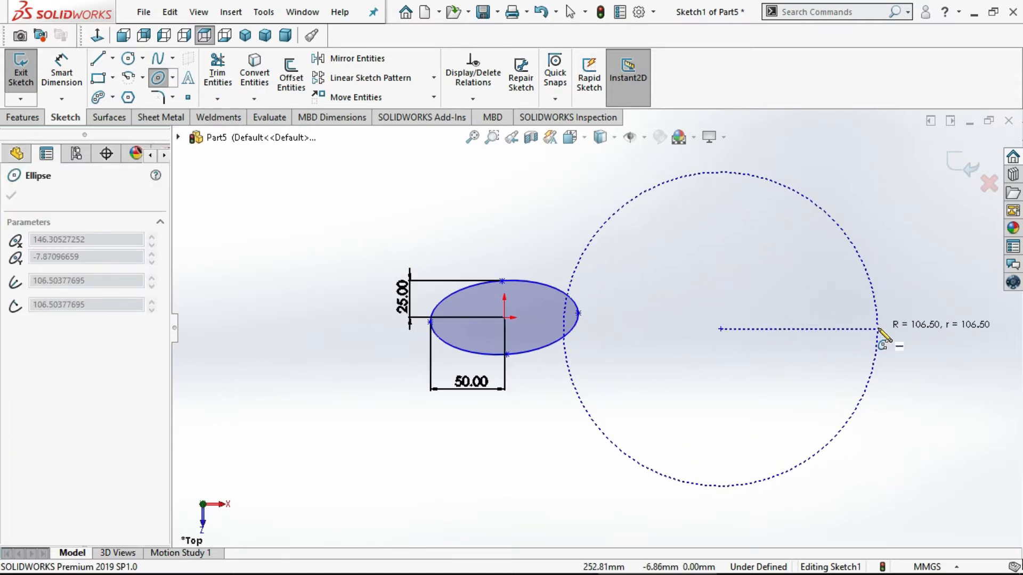
pyautogui.moveTo(887, 334); pyautogui.dragTo(892, 336)
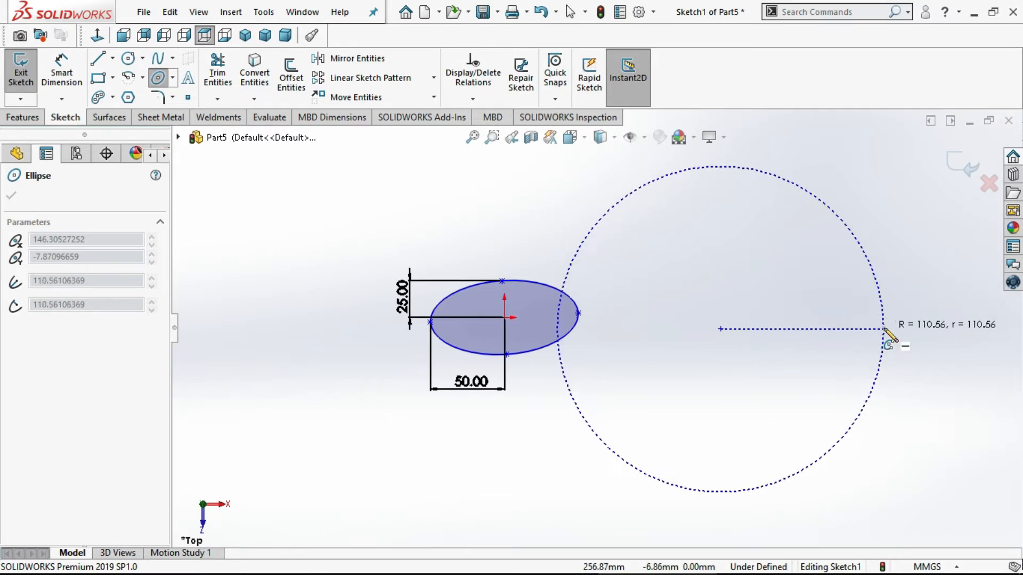
pyautogui.moveTo(888, 343); pyautogui.dragTo(734, 261)
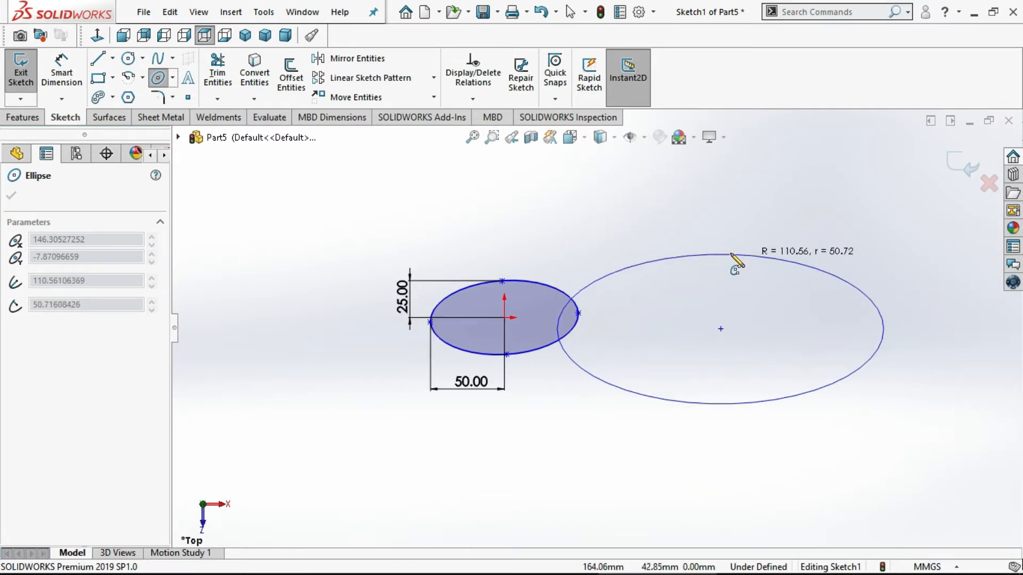
pyautogui.moveTo(735, 259); pyautogui.dragTo(690, 214)
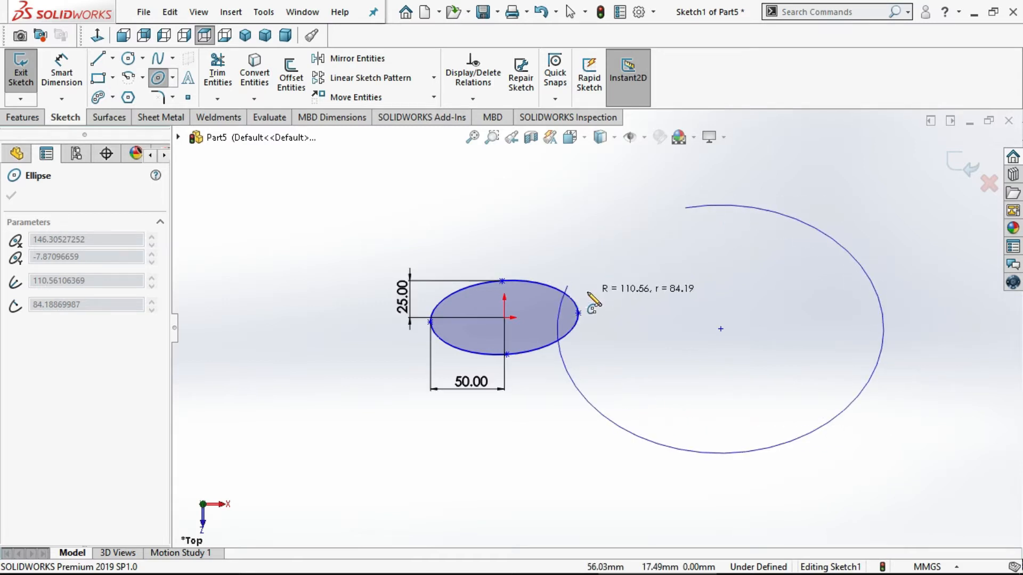
pyautogui.moveTo(644, 322)
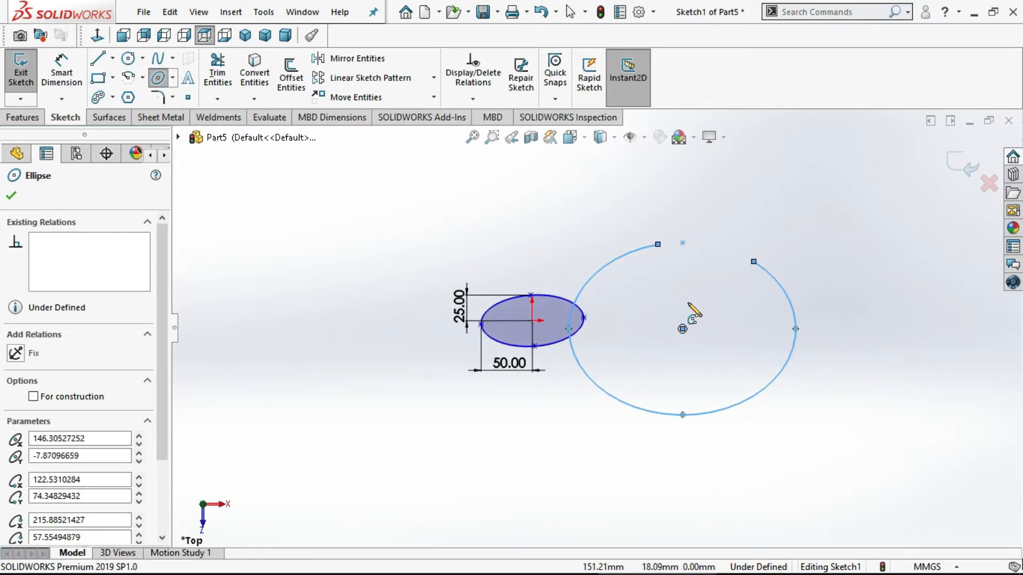
pyautogui.moveTo(708, 316)
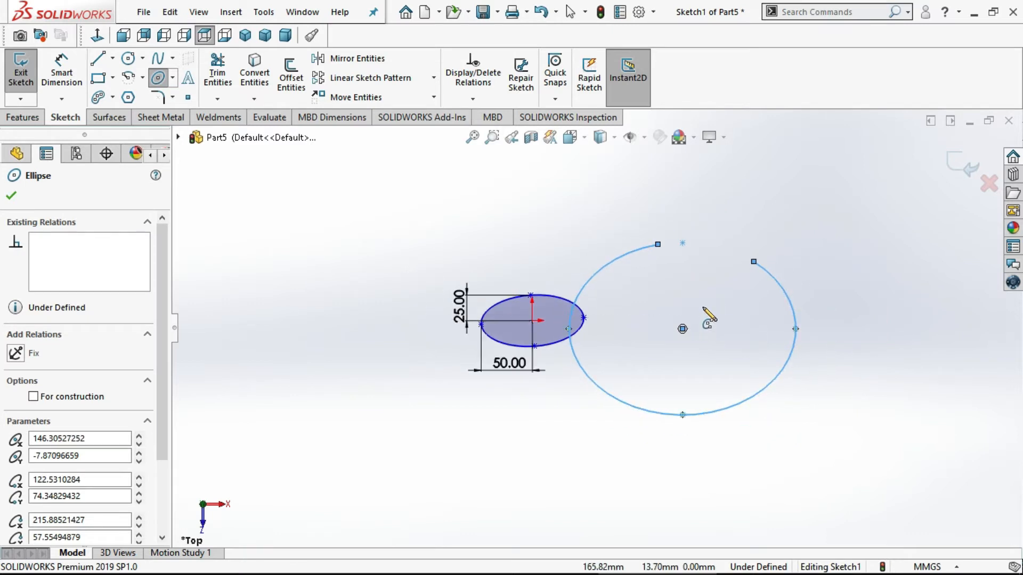
pyautogui.moveTo(695, 264)
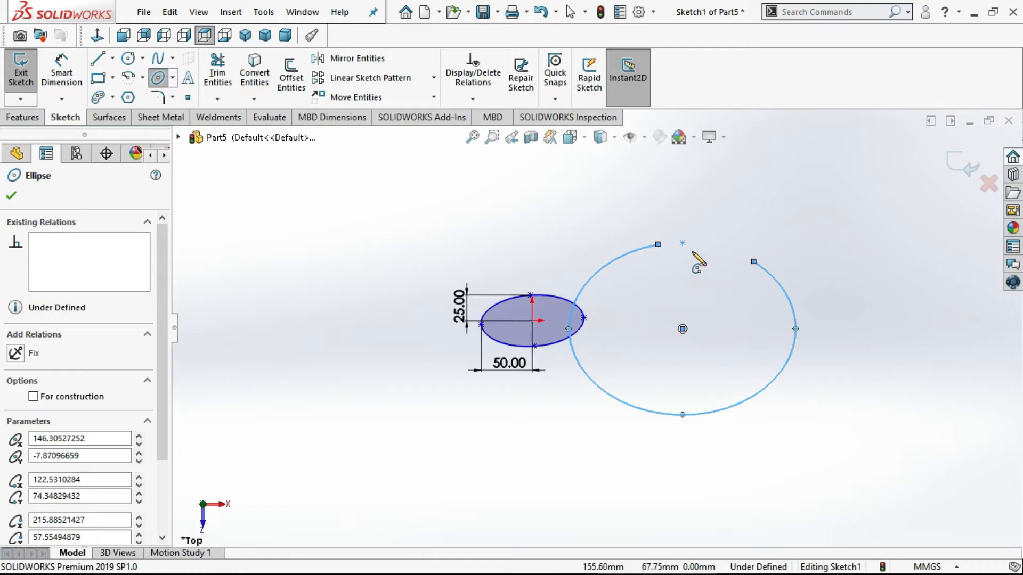
pyautogui.moveTo(680, 261)
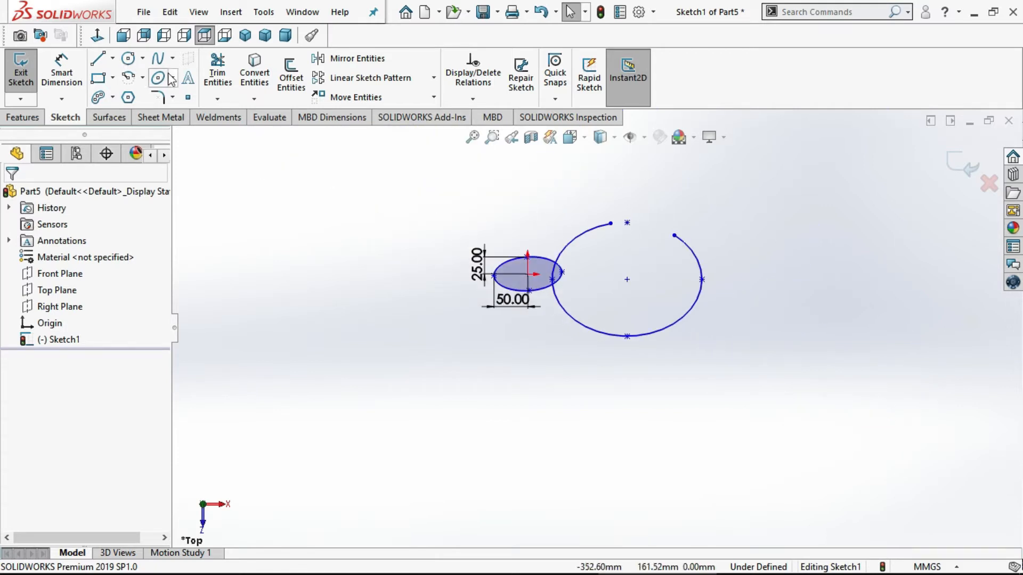
# Sketch a large parabola right of the partial ellipse, setting focus, vertex and endpoints
pyautogui.click(173, 78)
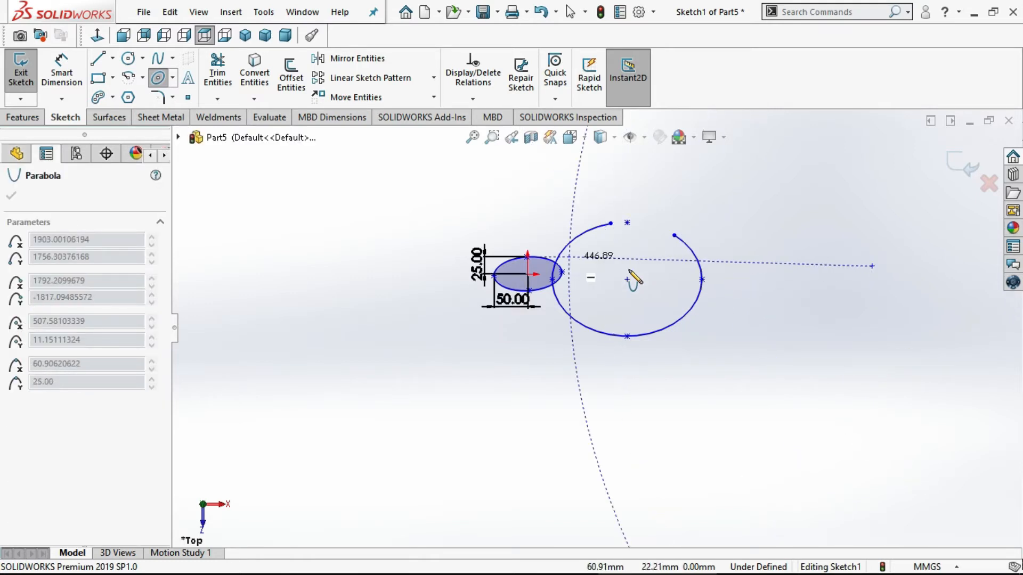
pyautogui.moveTo(633, 277); pyautogui.dragTo(776, 274)
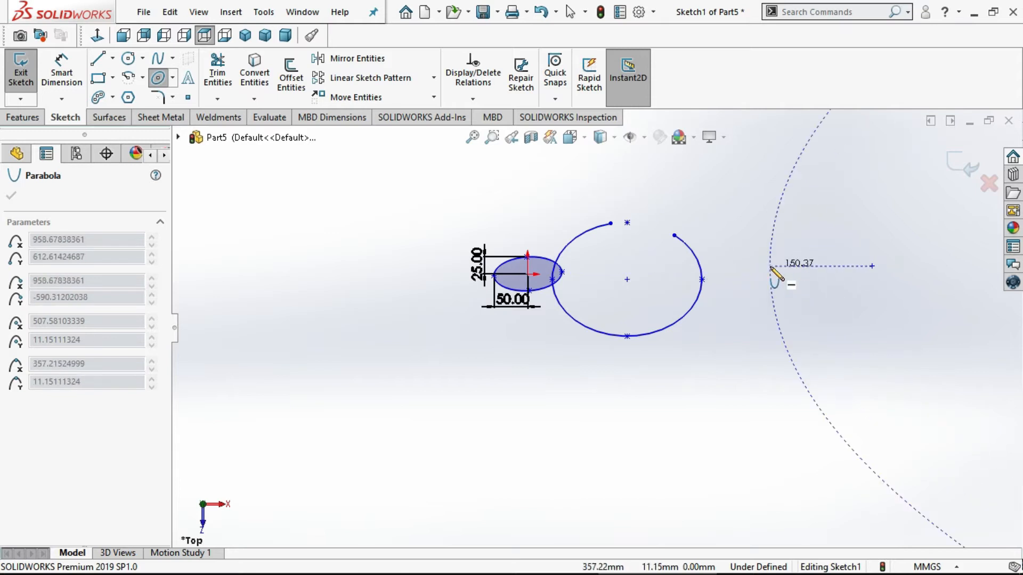
pyautogui.moveTo(776, 274); pyautogui.dragTo(877, 339)
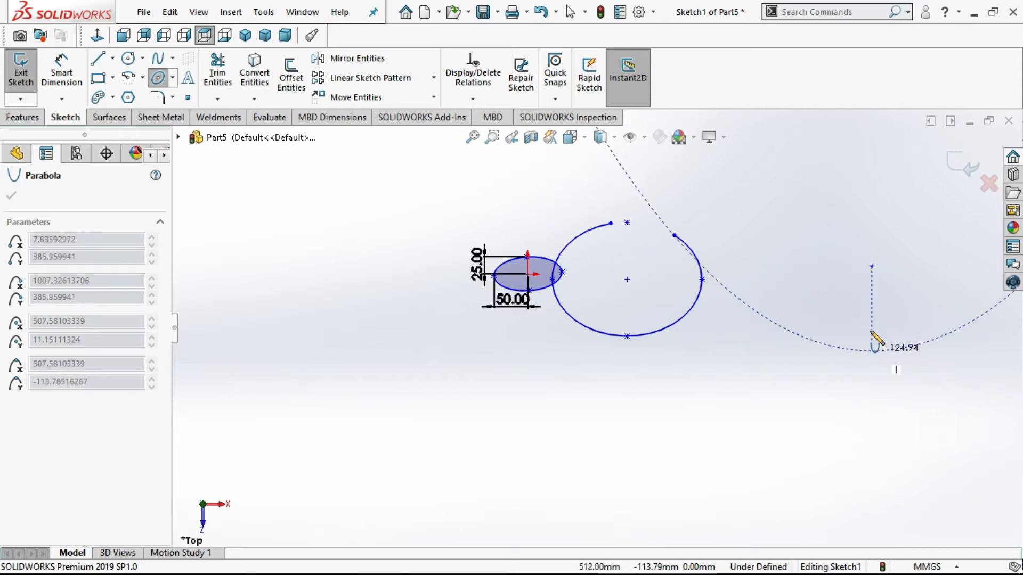
pyautogui.moveTo(874, 339); pyautogui.dragTo(861, 336)
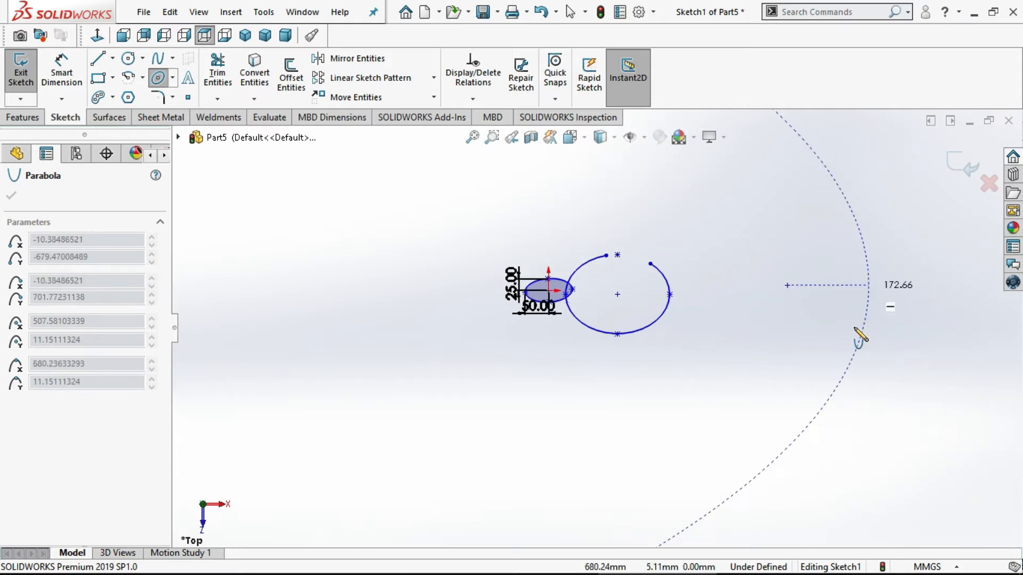
pyautogui.moveTo(861, 336); pyautogui.dragTo(711, 287)
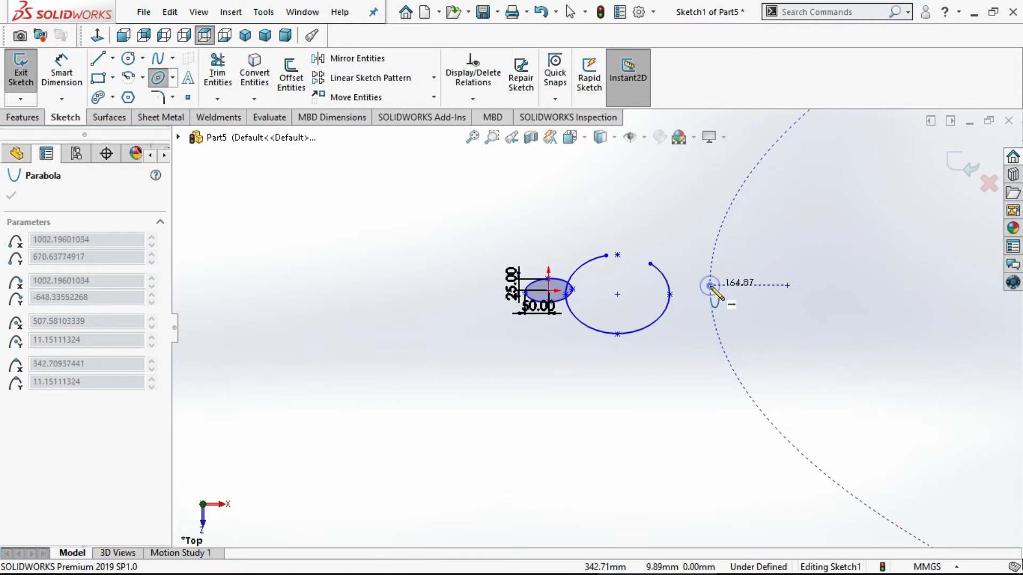
pyautogui.moveTo(817, 476)
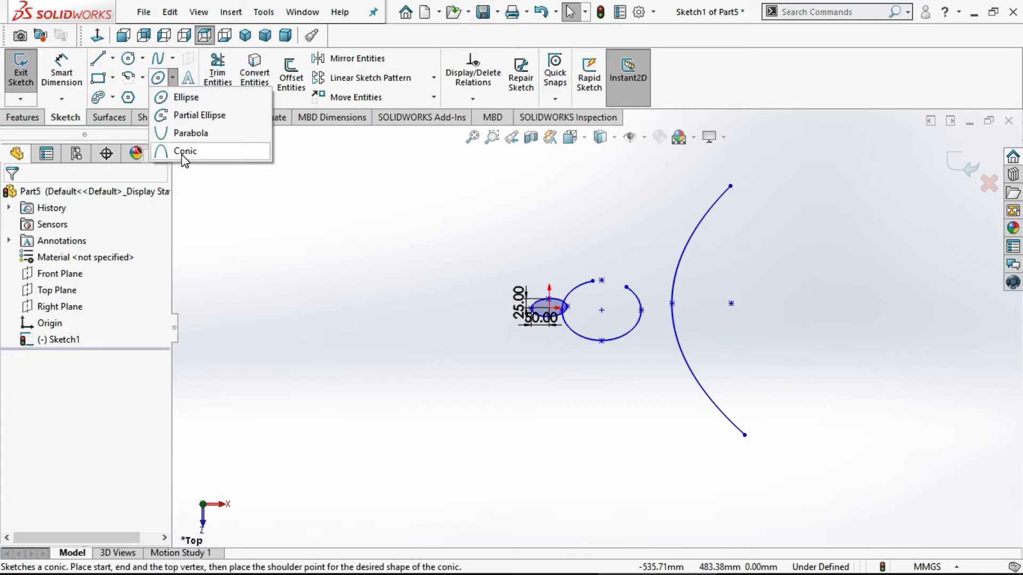
# Sketch a V-shaped conic left of the ellipse and a shallow conic arc below it
pyautogui.click(185, 151)
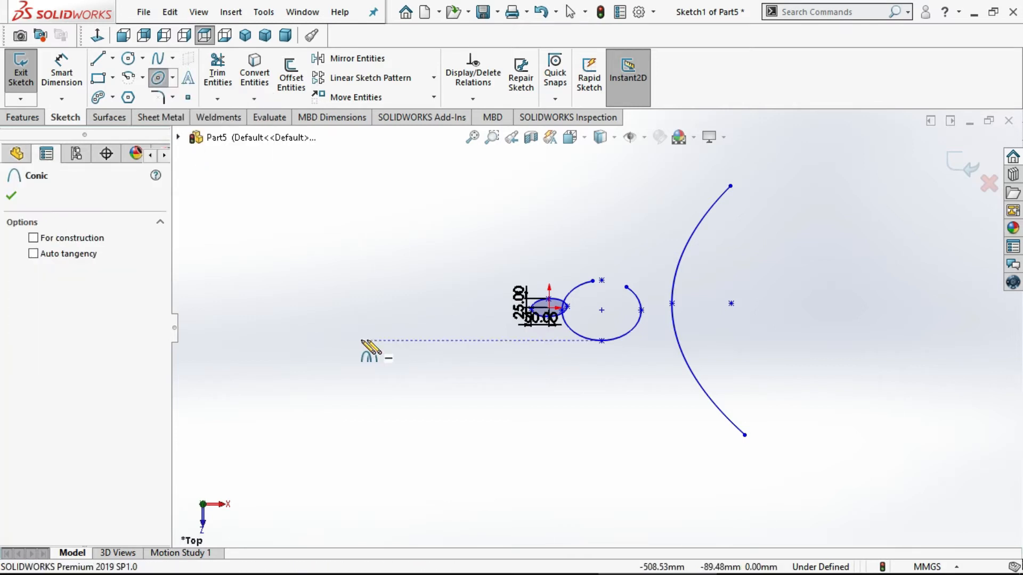
pyautogui.moveTo(383, 302)
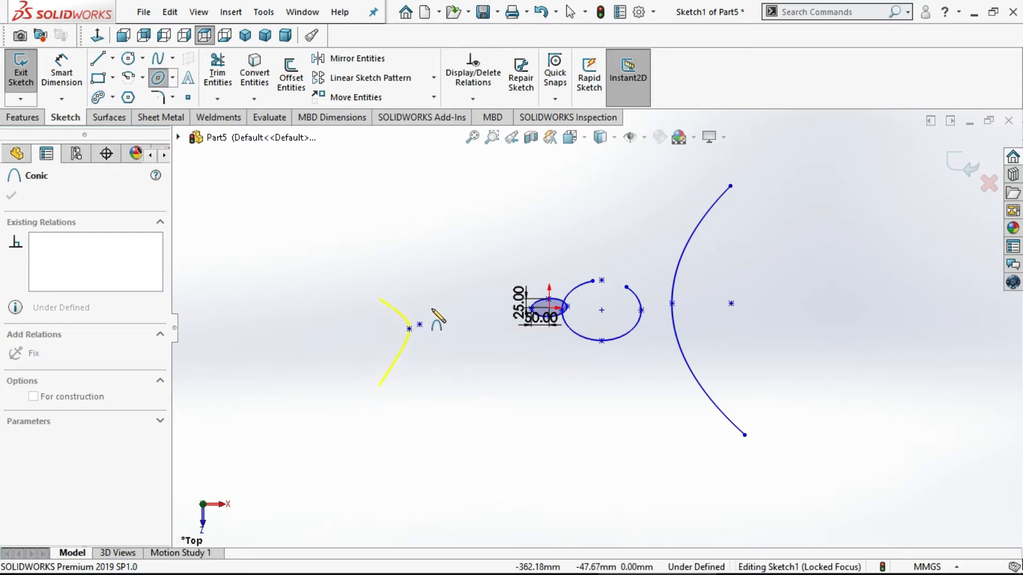
pyautogui.moveTo(409, 329); pyautogui.dragTo(448, 346)
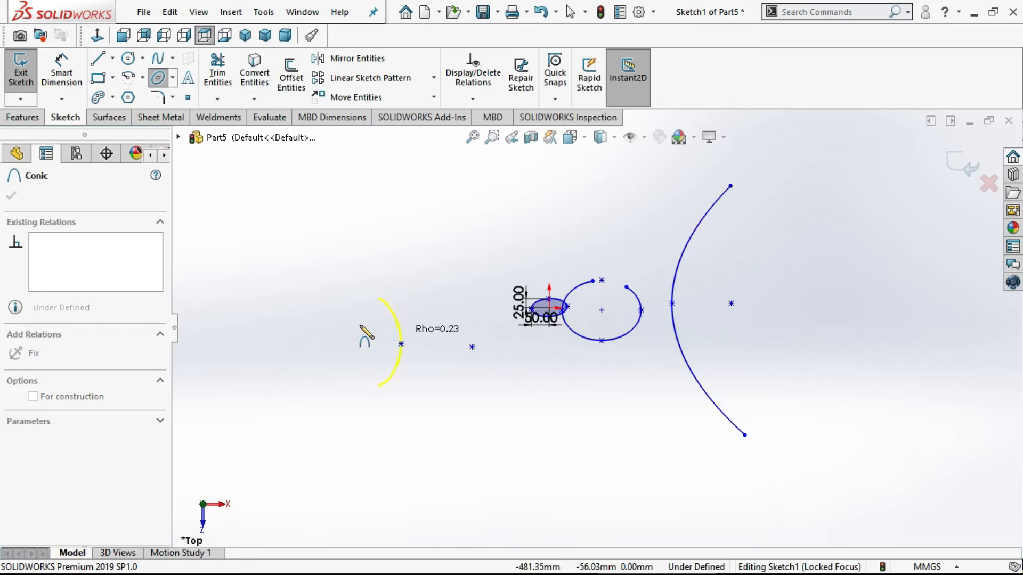
pyautogui.moveTo(366, 334); pyautogui.dragTo(422, 349)
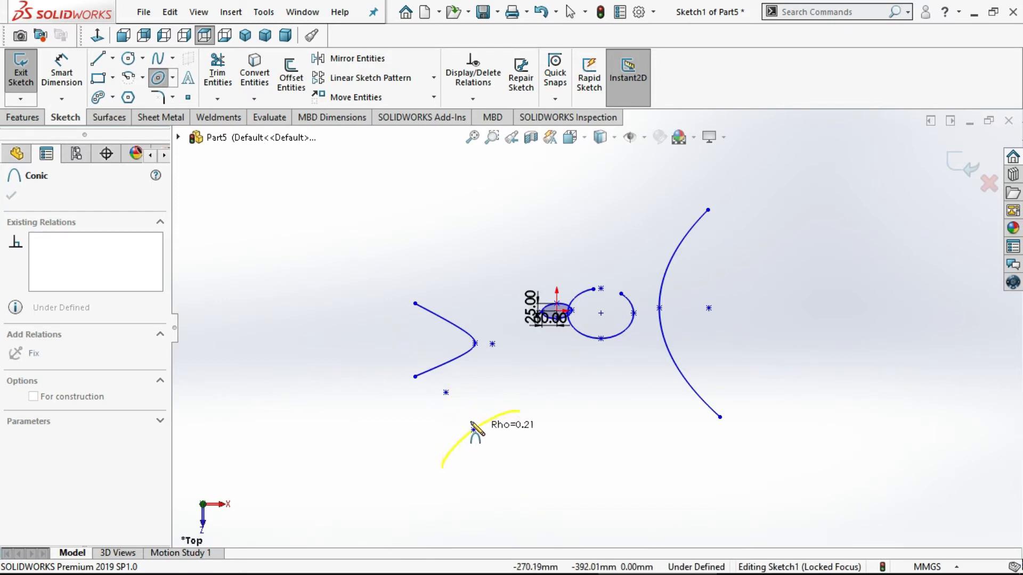
pyautogui.moveTo(478, 430); pyautogui.dragTo(463, 418)
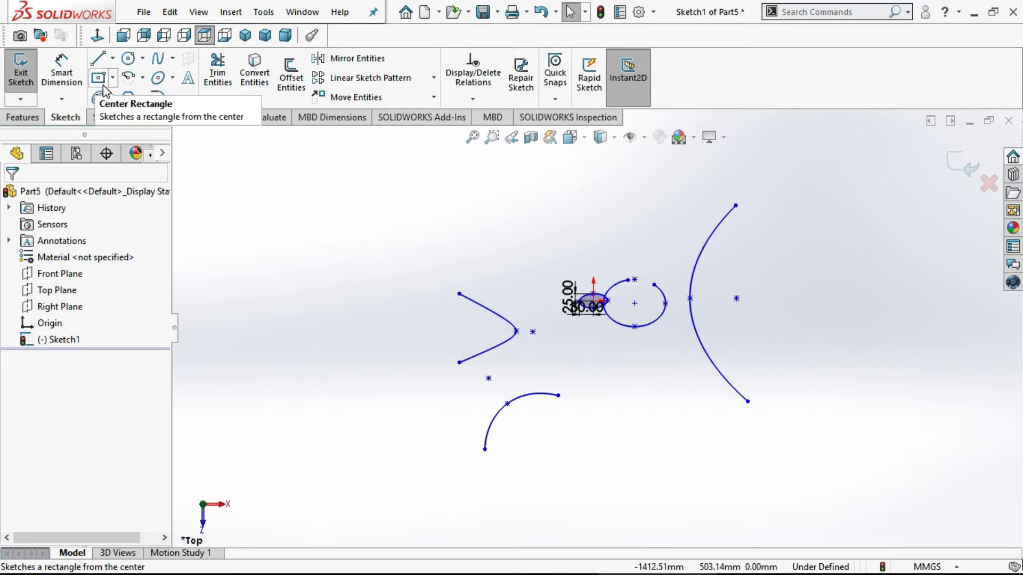
# Draw a wide center rectangle below the conic arc, then launch Sketch Fillet
pyautogui.click(97, 78)
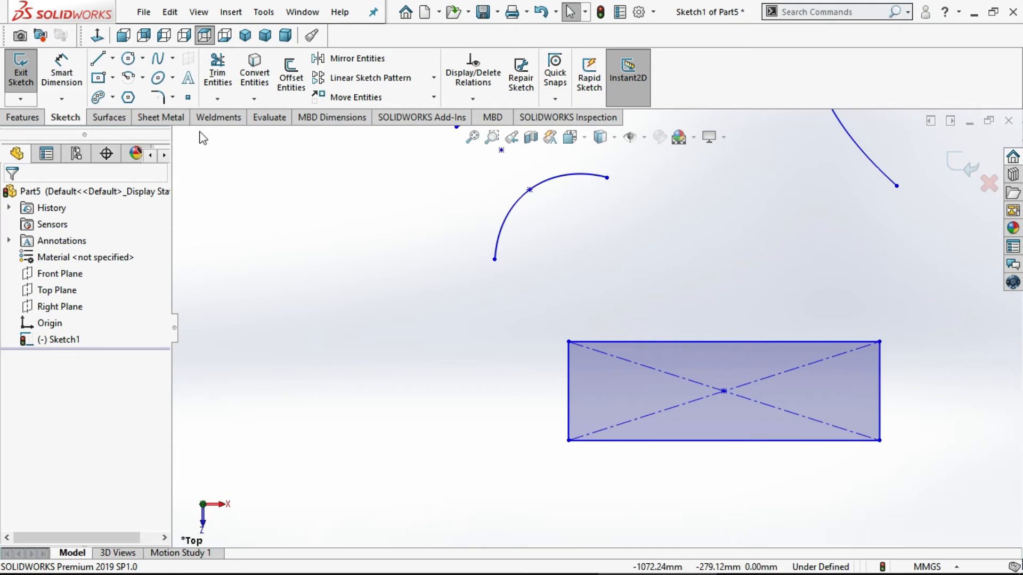
pyautogui.click(158, 96)
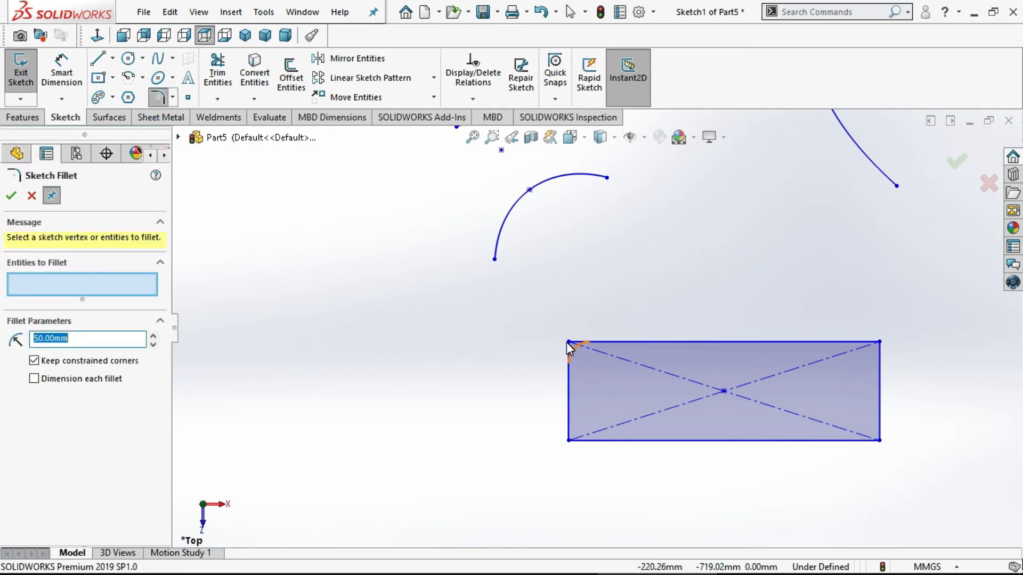
# Fillet all four rectangle corners at 45 mm with Keep constrained corners unchecked
pyautogui.click(569, 346)
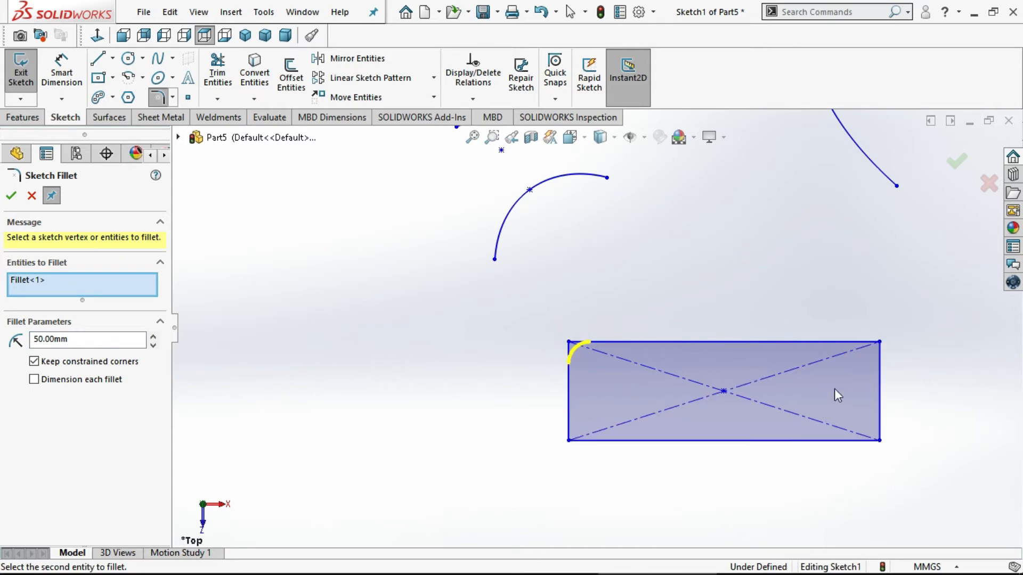
pyautogui.click(723, 341)
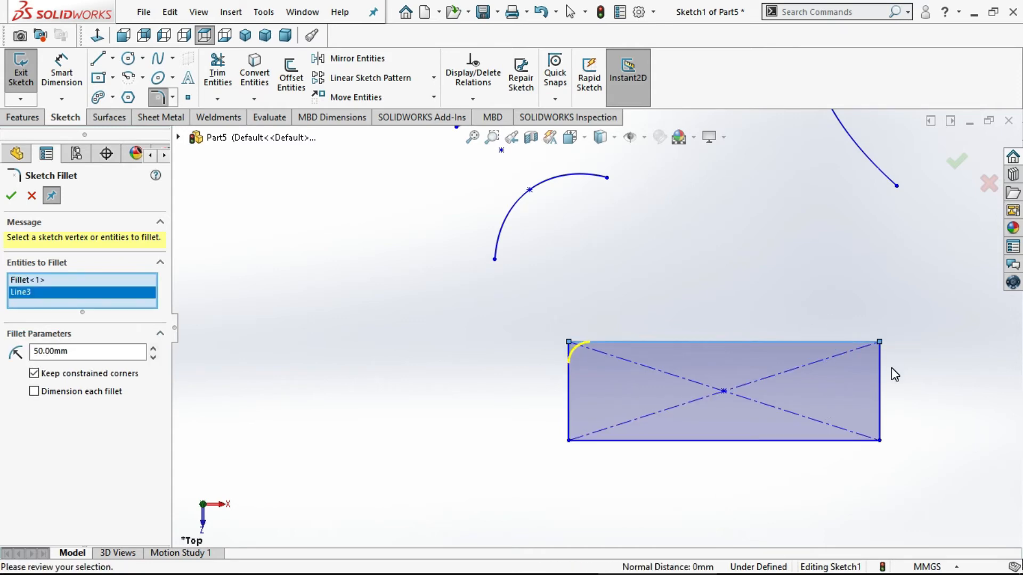
pyautogui.click(878, 342)
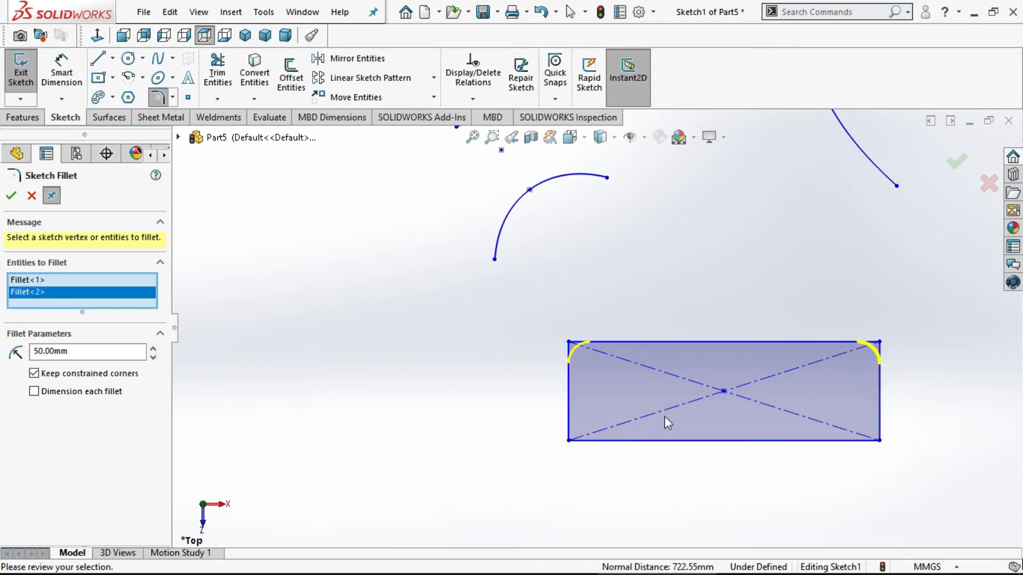
pyautogui.moveTo(523, 334)
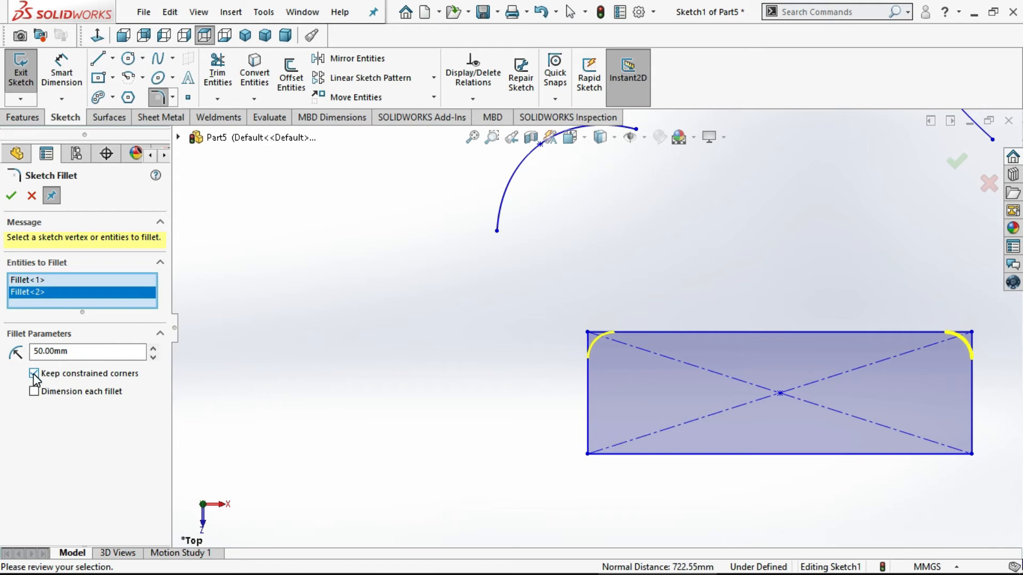
pyautogui.click(33, 373)
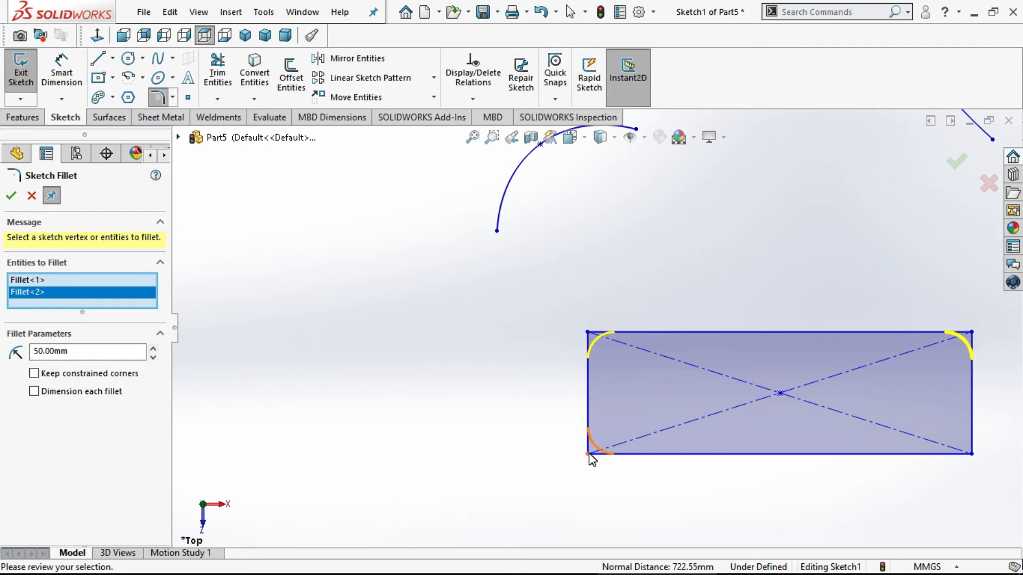
pyautogui.click(969, 456)
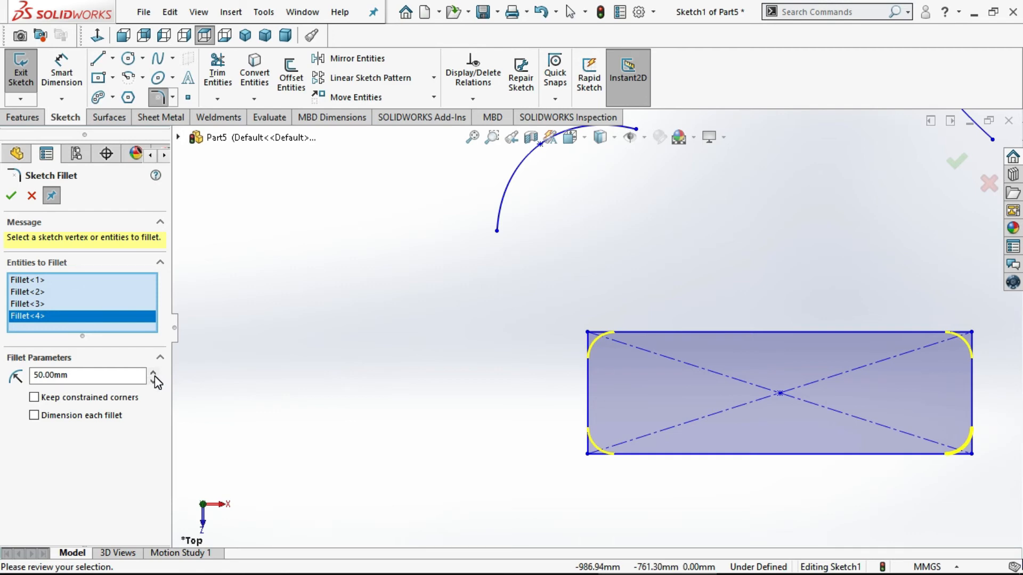
pyautogui.click(155, 372)
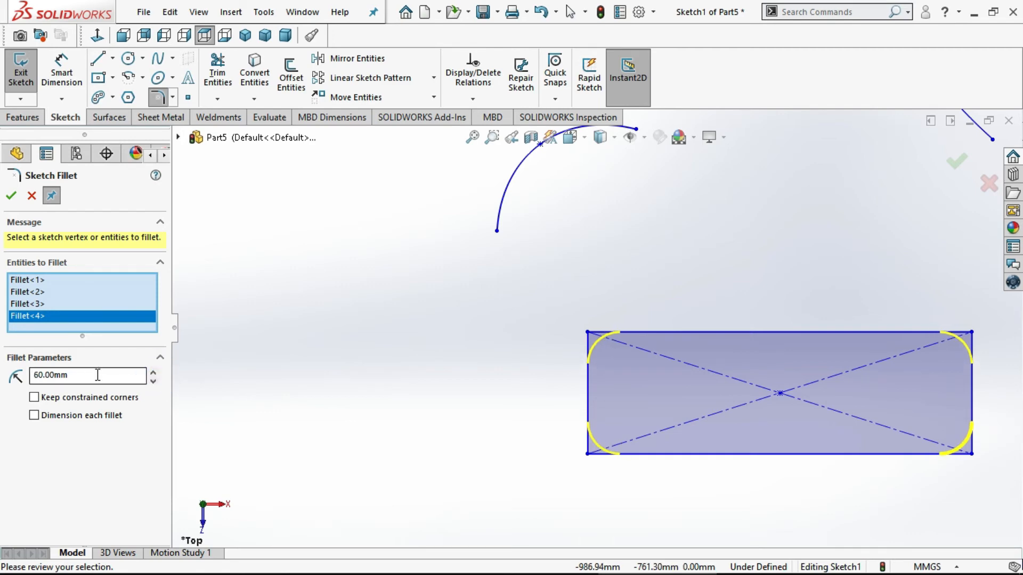
pyautogui.click(87, 376)
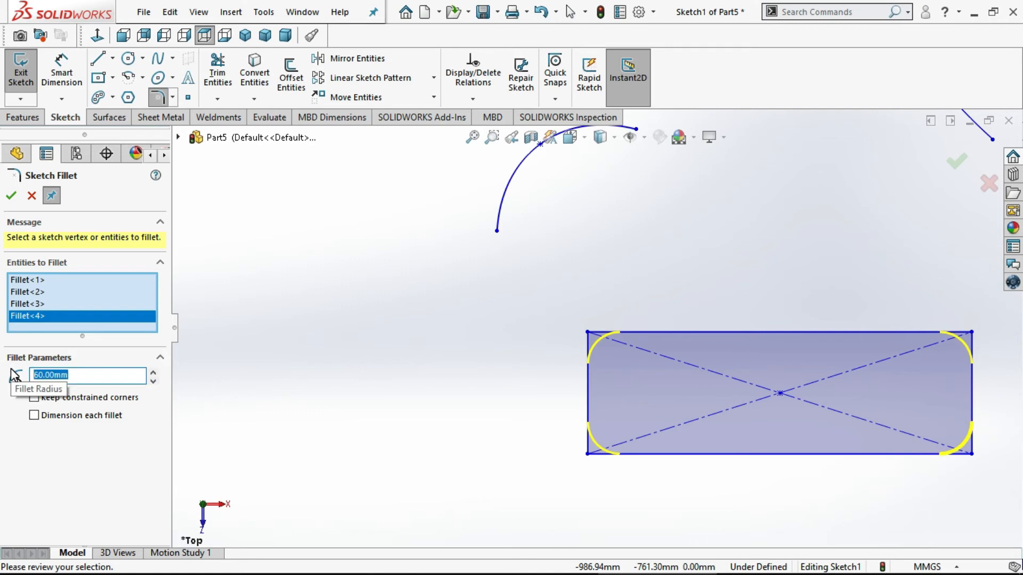
pyautogui.write('45')
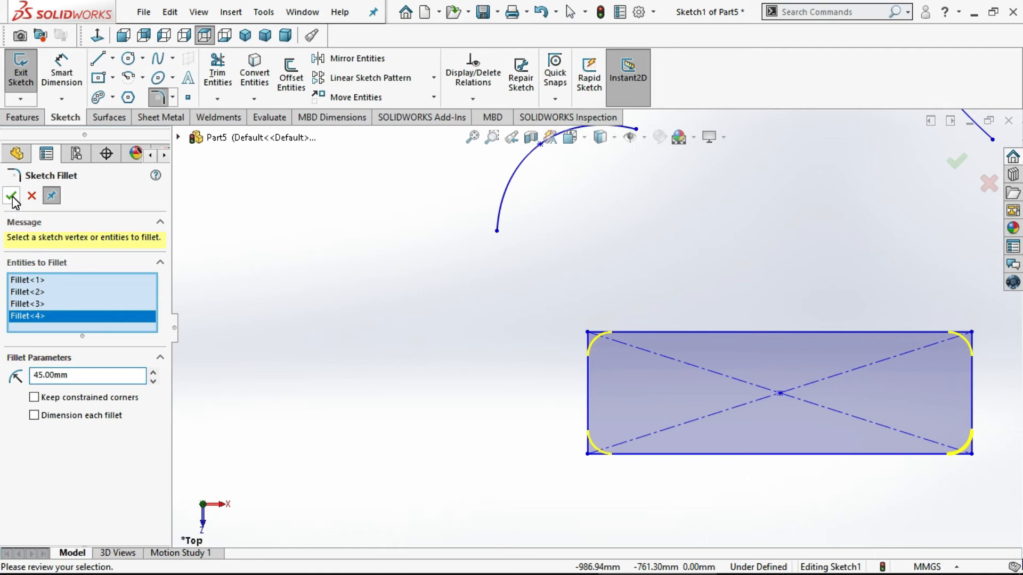
pyautogui.click(12, 195)
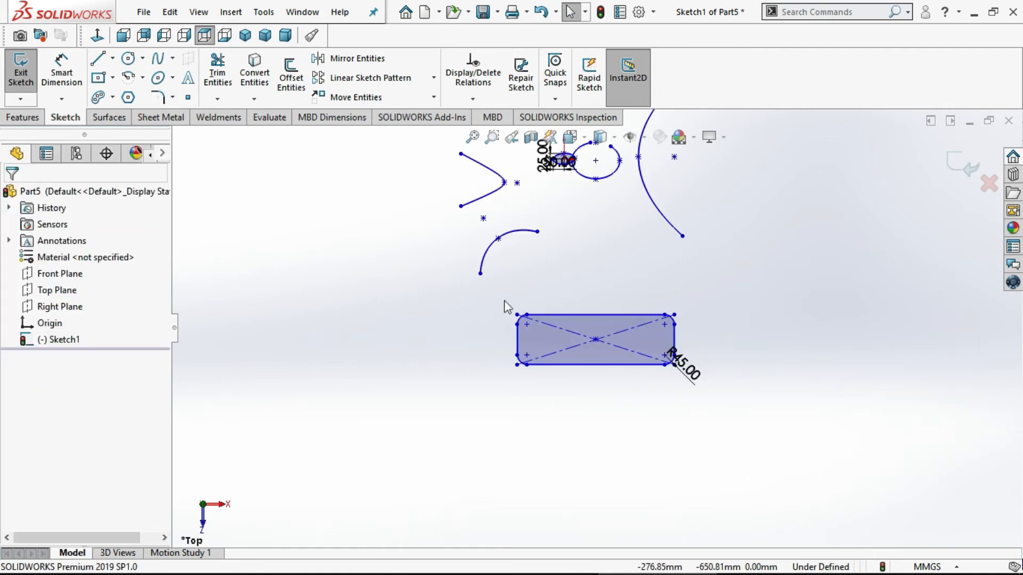
# Sketch two joined lines forming a peak right of the rectangle and start Sketch Chamfer
pyautogui.click(97, 58)
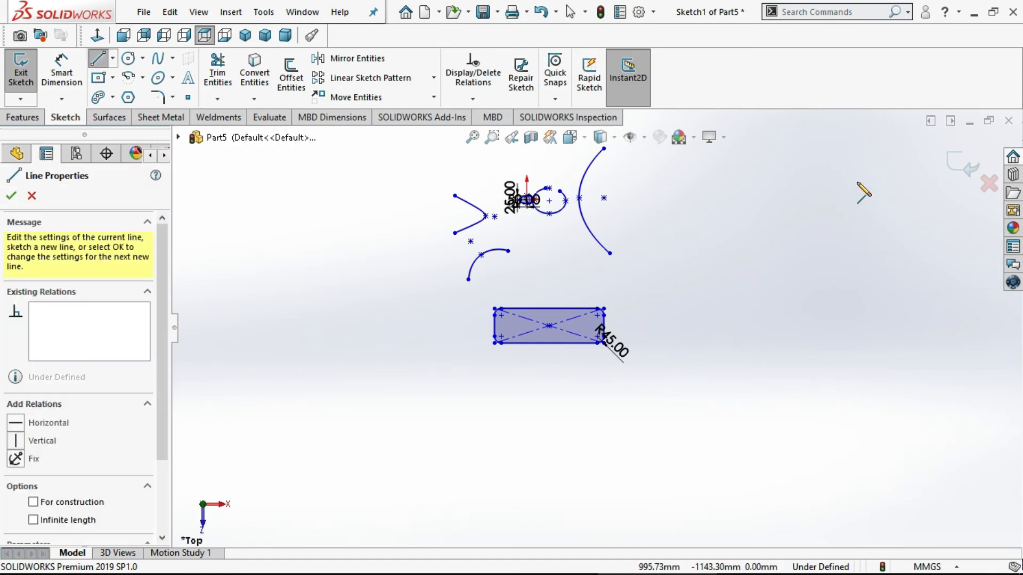
pyautogui.moveTo(677, 372); pyautogui.dragTo(933, 388)
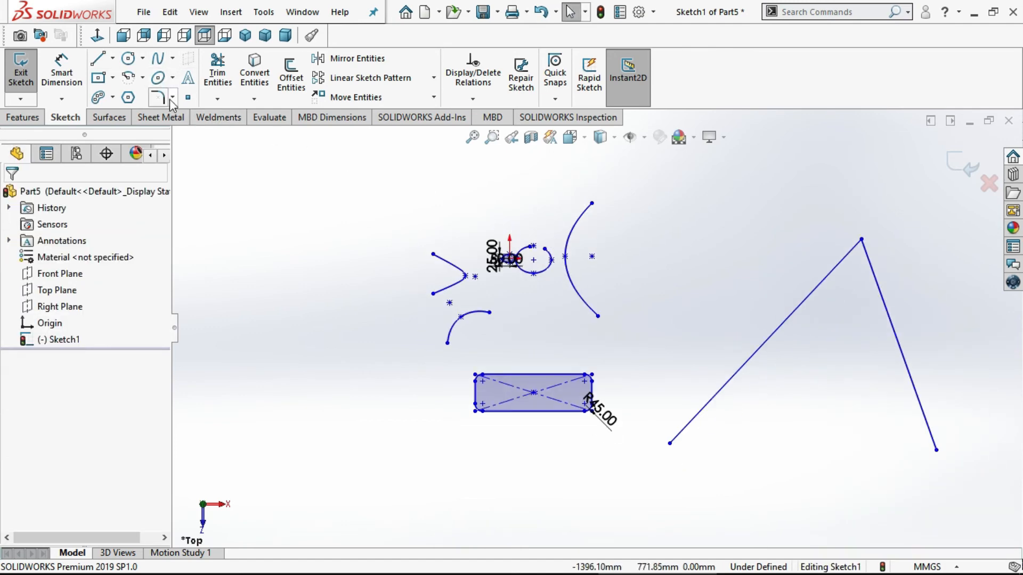
pyautogui.click(172, 96)
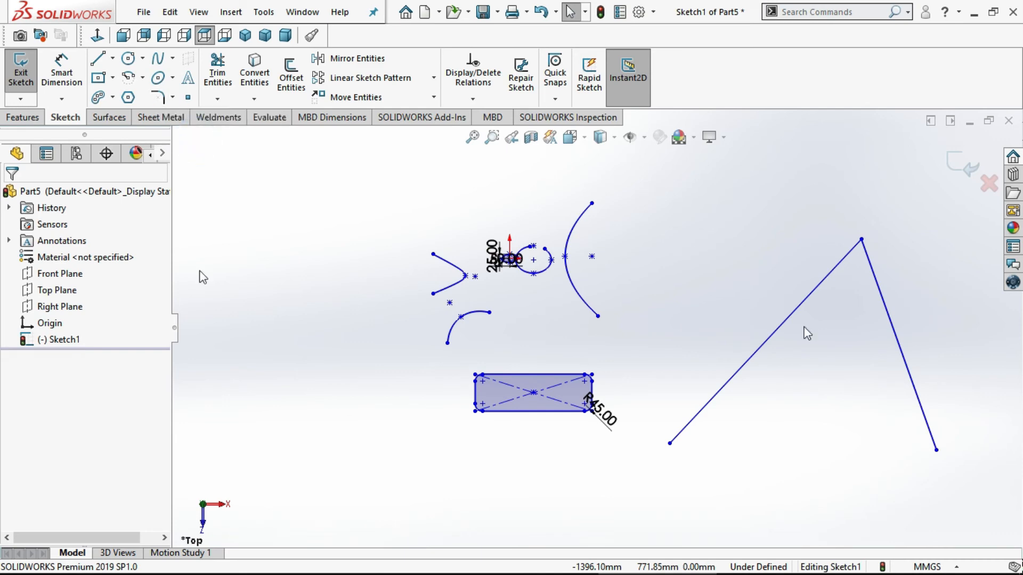
pyautogui.click(156, 97)
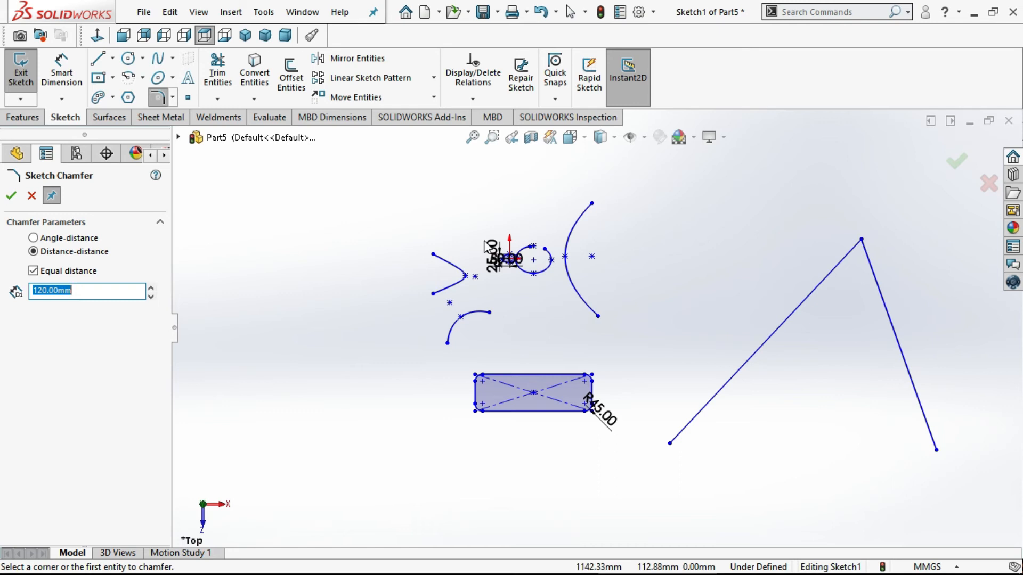
pyautogui.moveTo(866, 282)
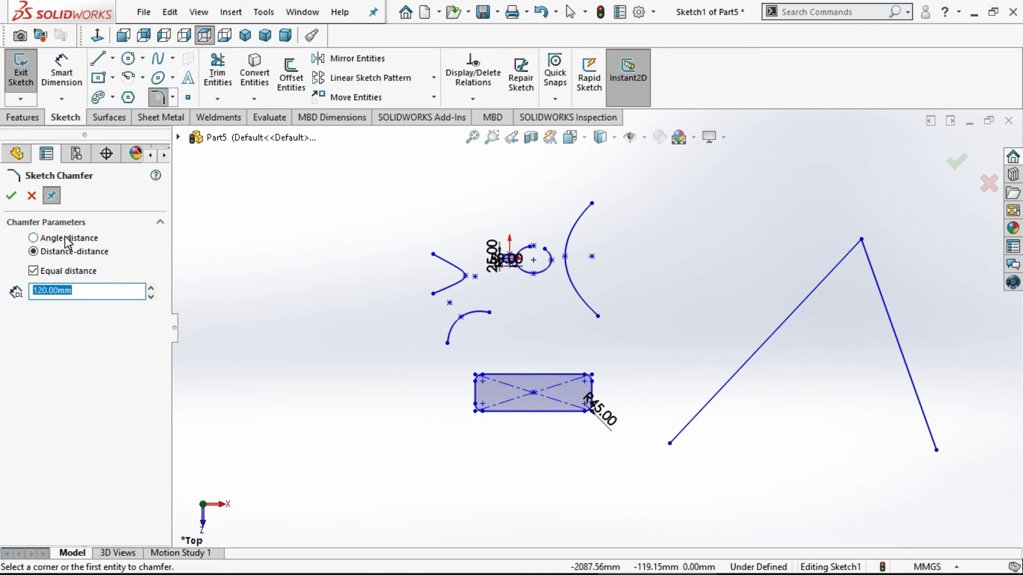
# Apply an angle-distance chamfer to the two-line peak, setting the angle to 60° and editing the distance
pyautogui.click(33, 238)
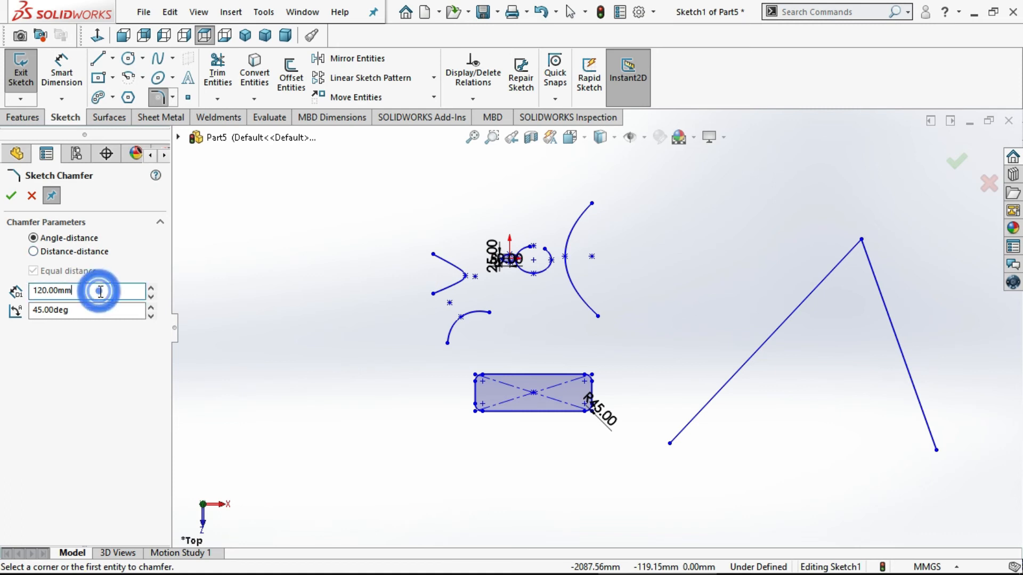
pyautogui.moveTo(860, 243)
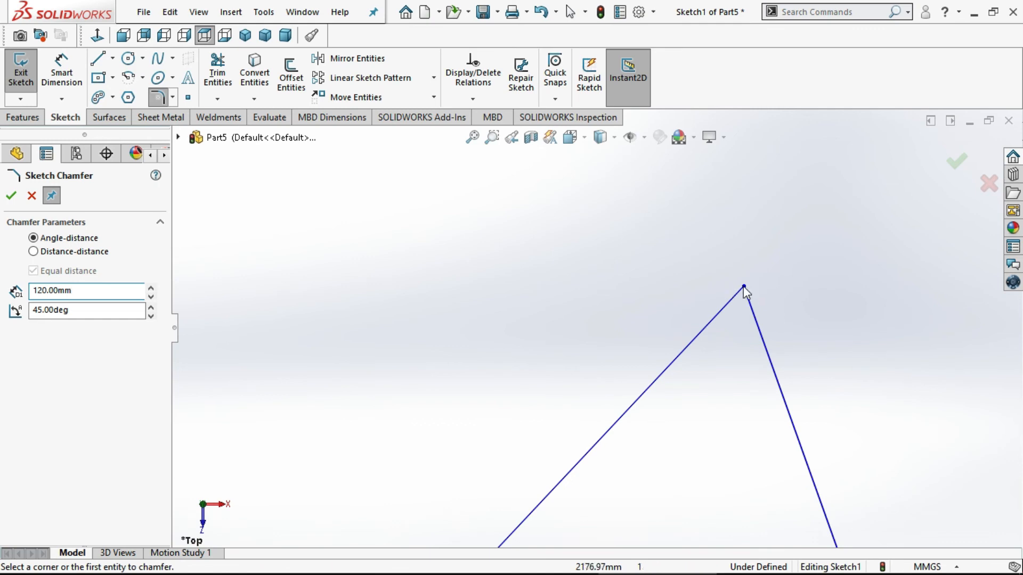
pyautogui.click(742, 286)
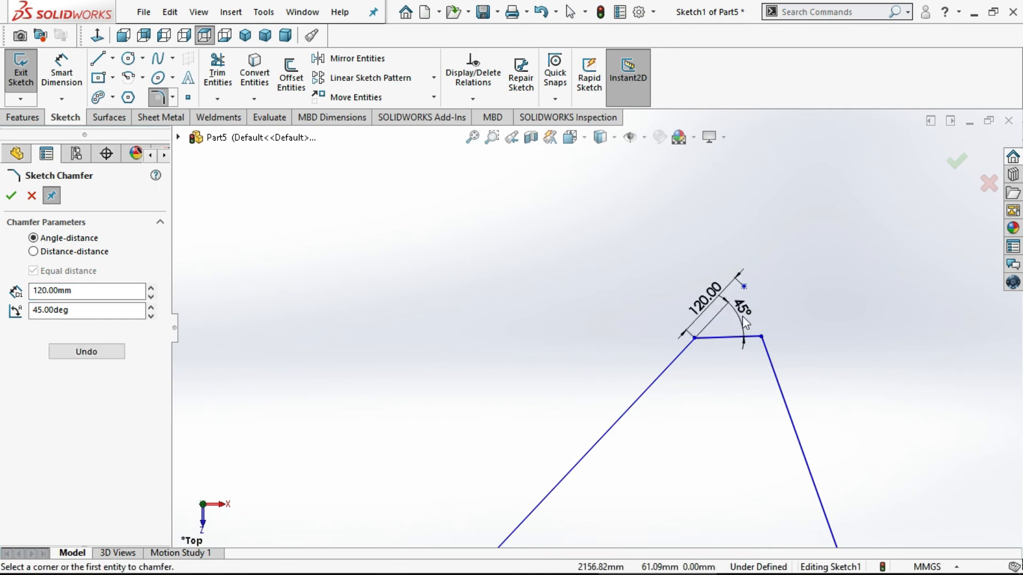
pyautogui.click(742, 315)
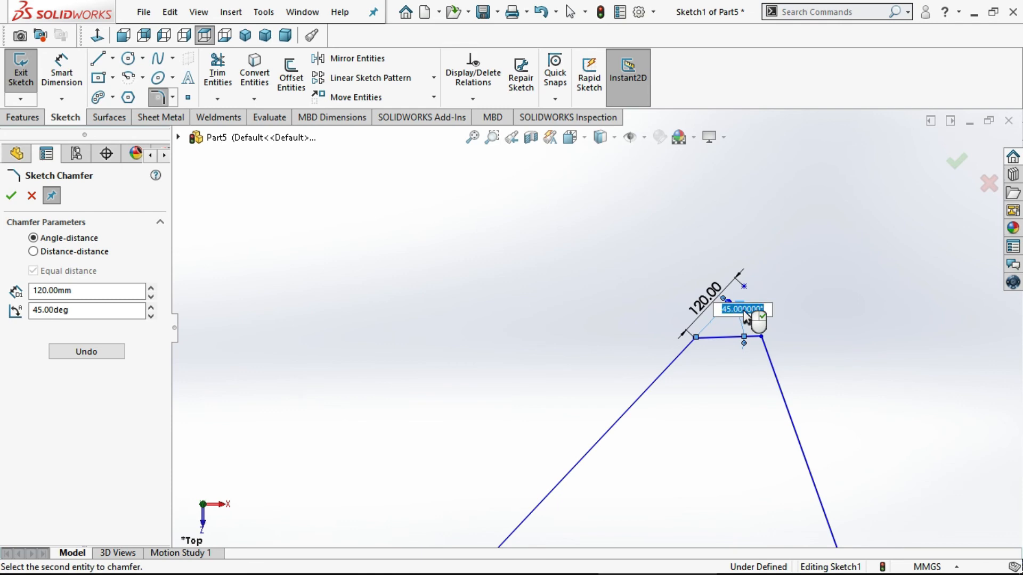
pyautogui.write('60')
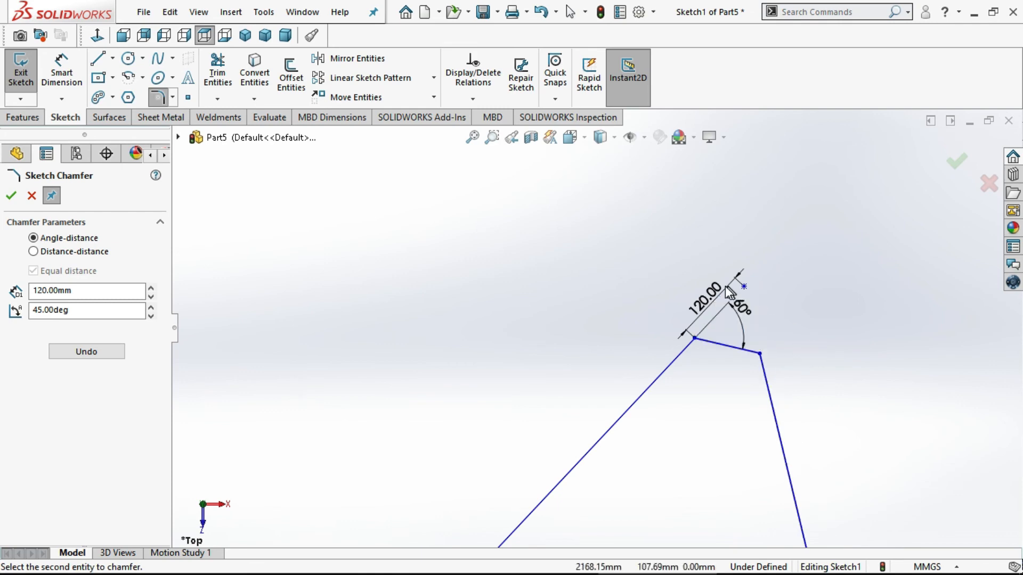
pyautogui.moveTo(728, 312)
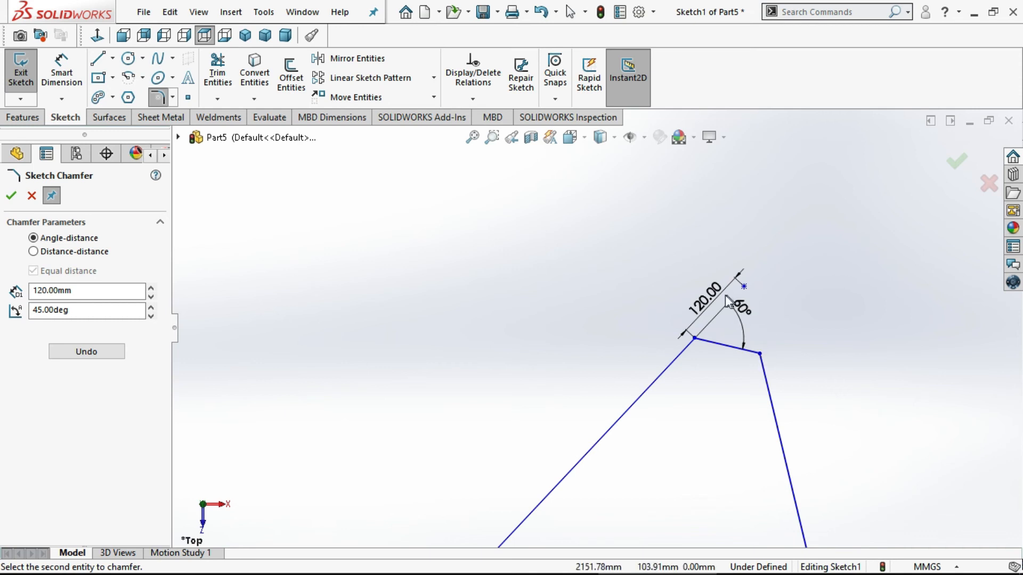
pyautogui.doubleClick(704, 297)
pyautogui.write('1')
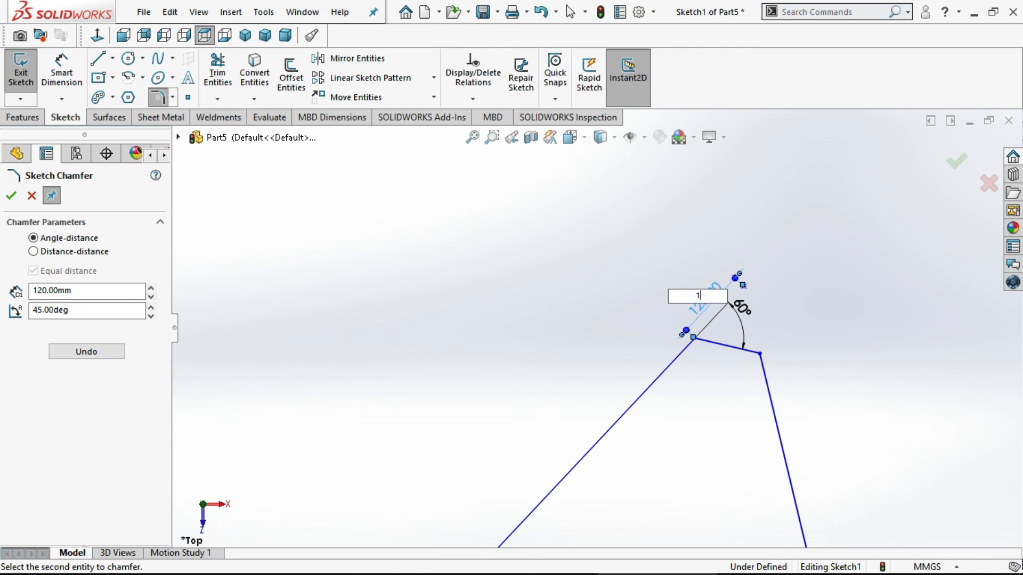
pyautogui.write('3')
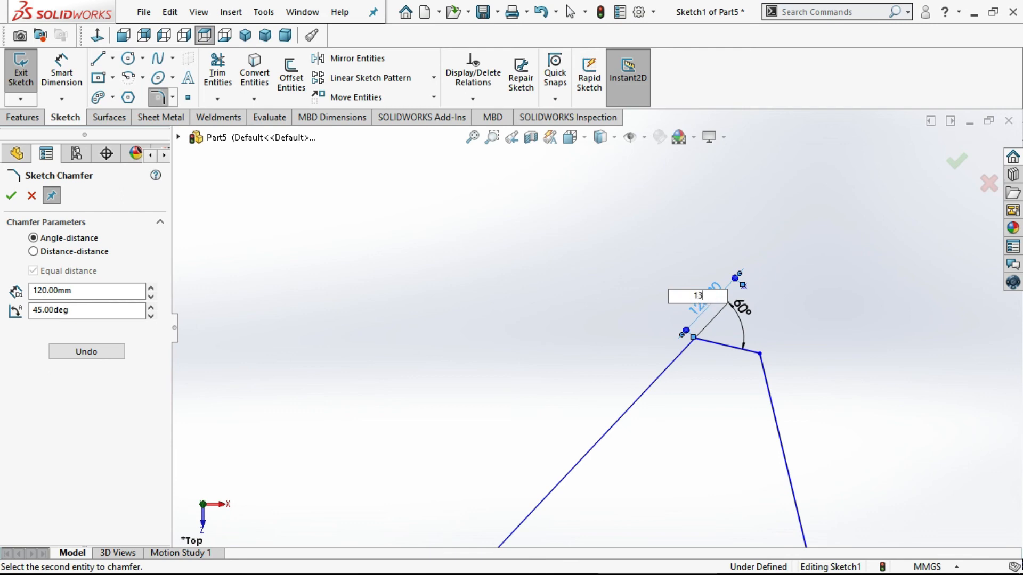
pyautogui.write('2')
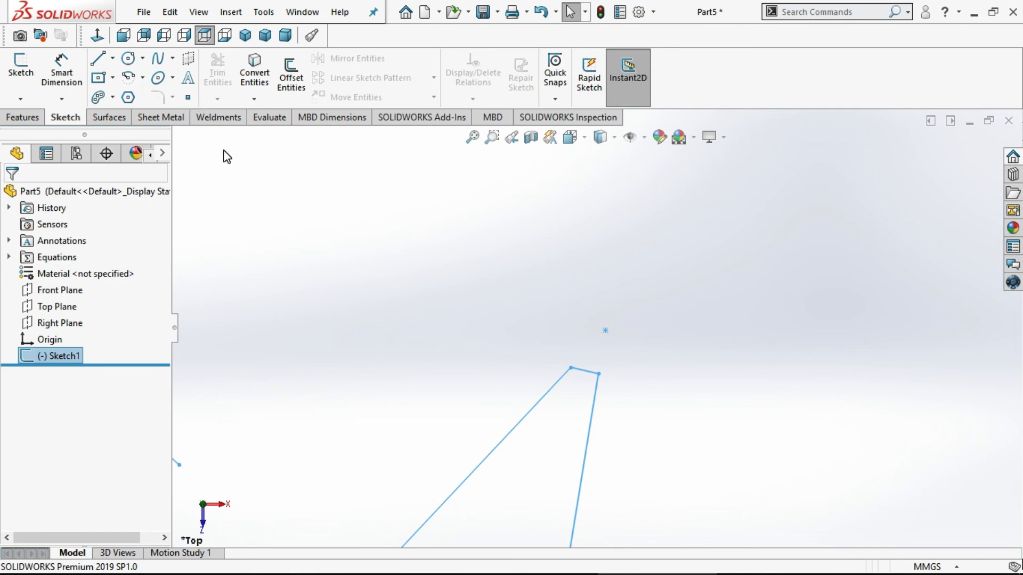
pyautogui.moveTo(248, 150)
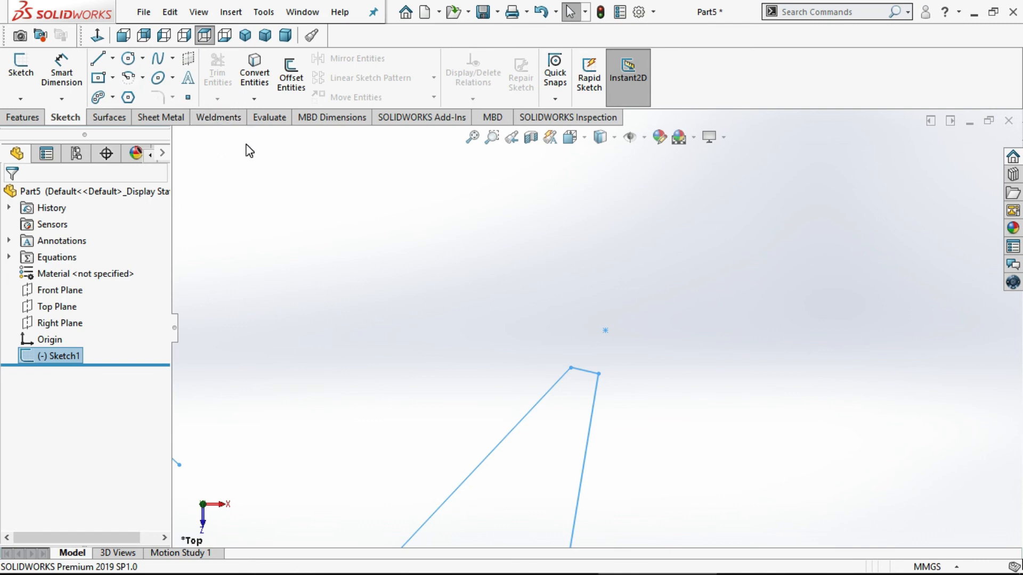